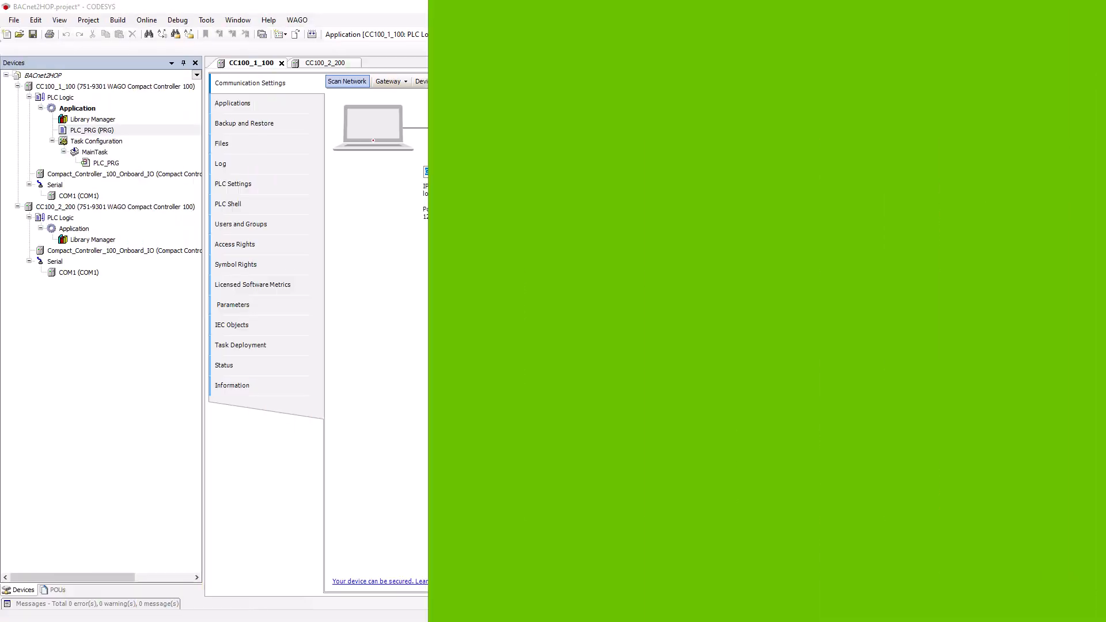
- Import CC100_1_100 into the WAGO BACnet Configurator via Solution Builder as device ID 123456
left_click(297, 19)
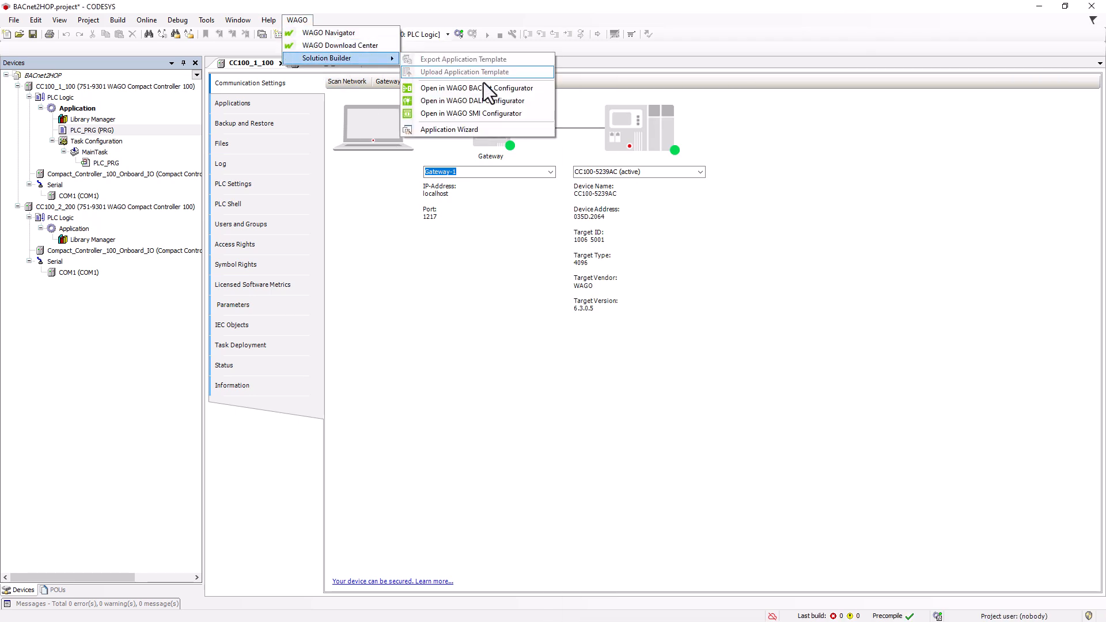
left_click(475, 87)
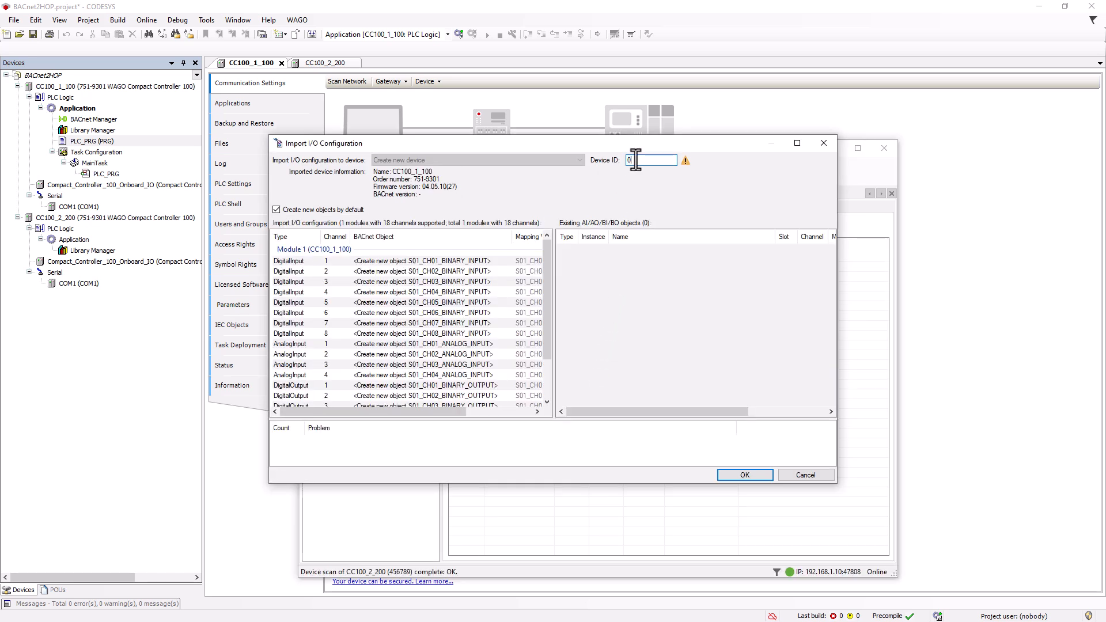
type("123456")
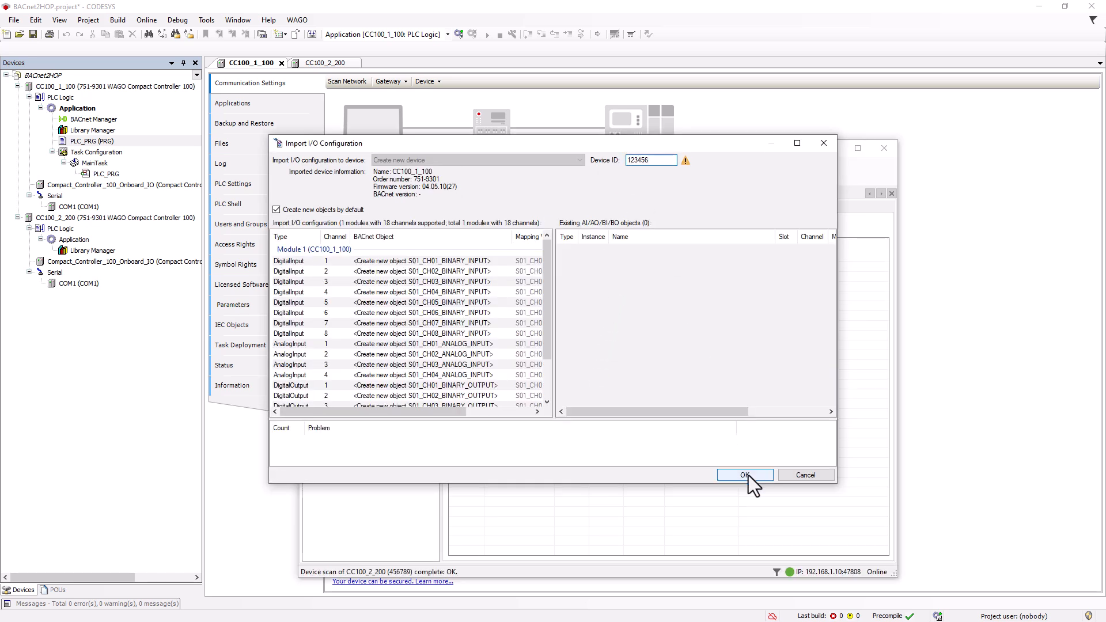
left_click(745, 475)
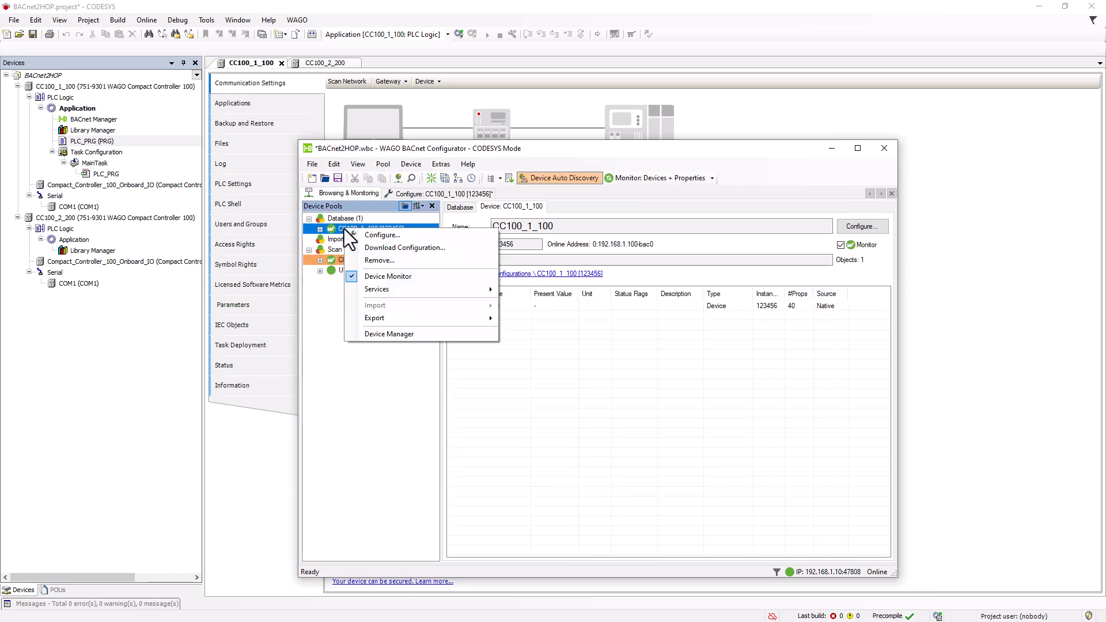
mouse_move(429, 206)
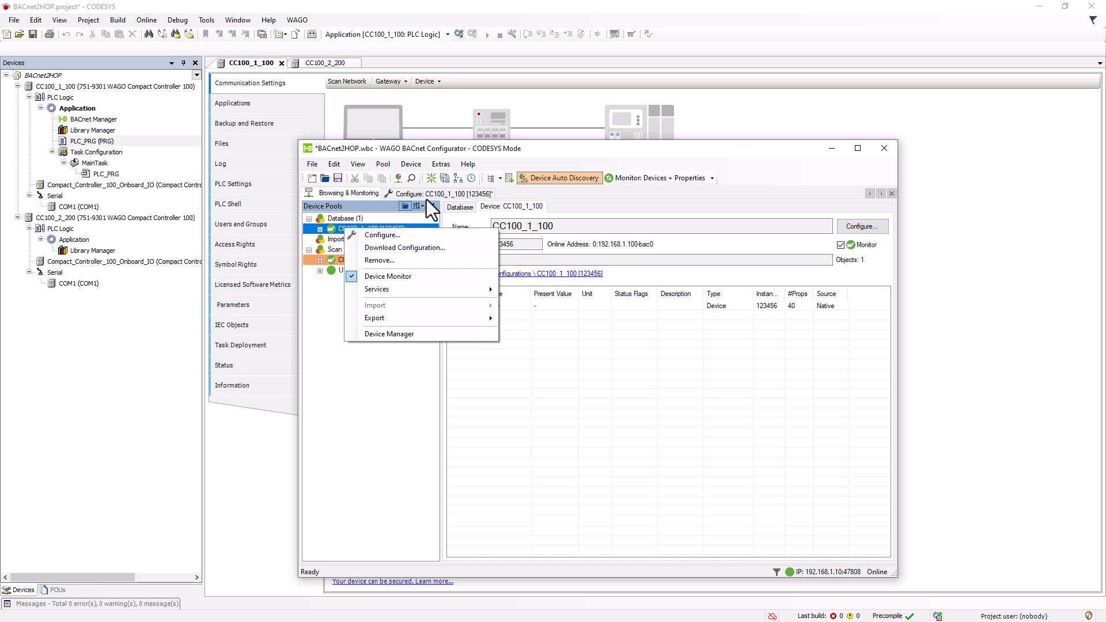
- In CC100_1_100's configuration, enable Serve as BACnet/IP Broadcast Management Device
left_click(382, 235)
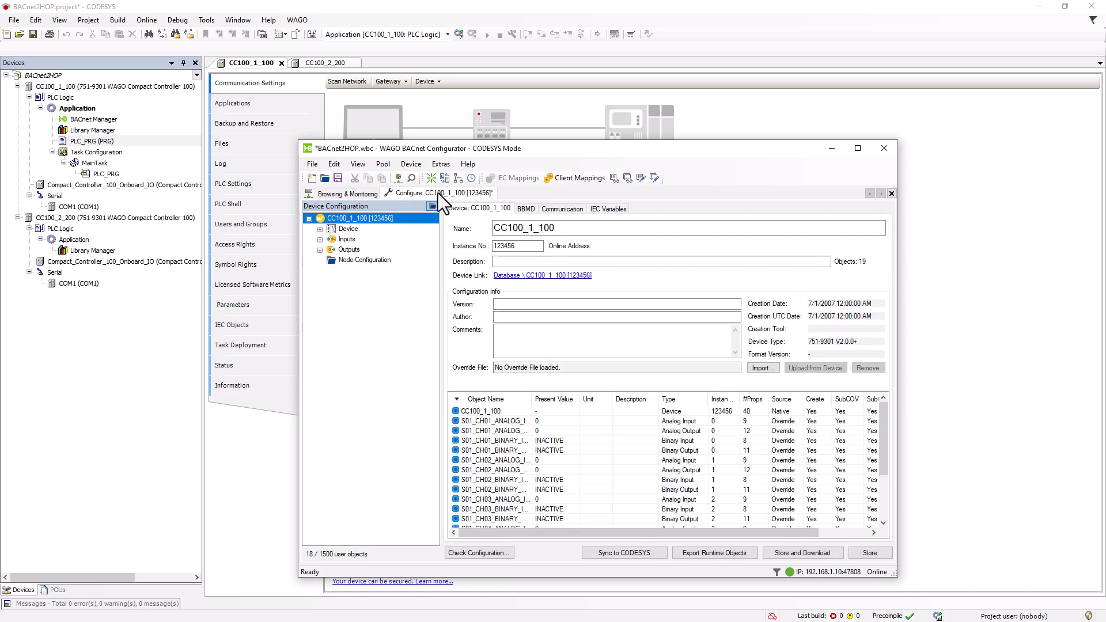
left_click(526, 209)
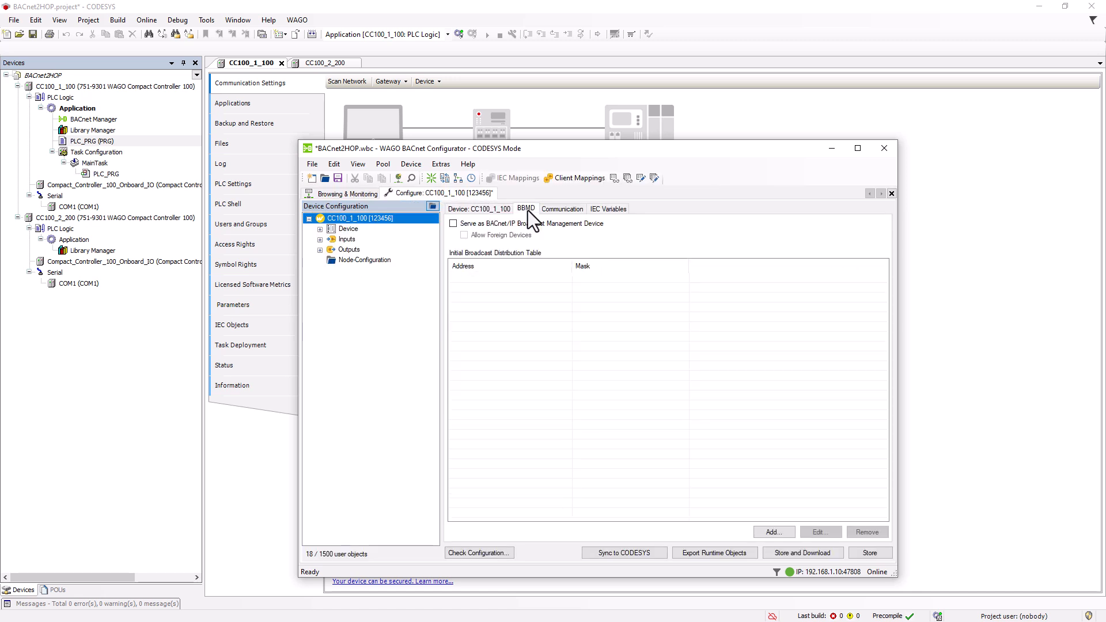
left_click(453, 222)
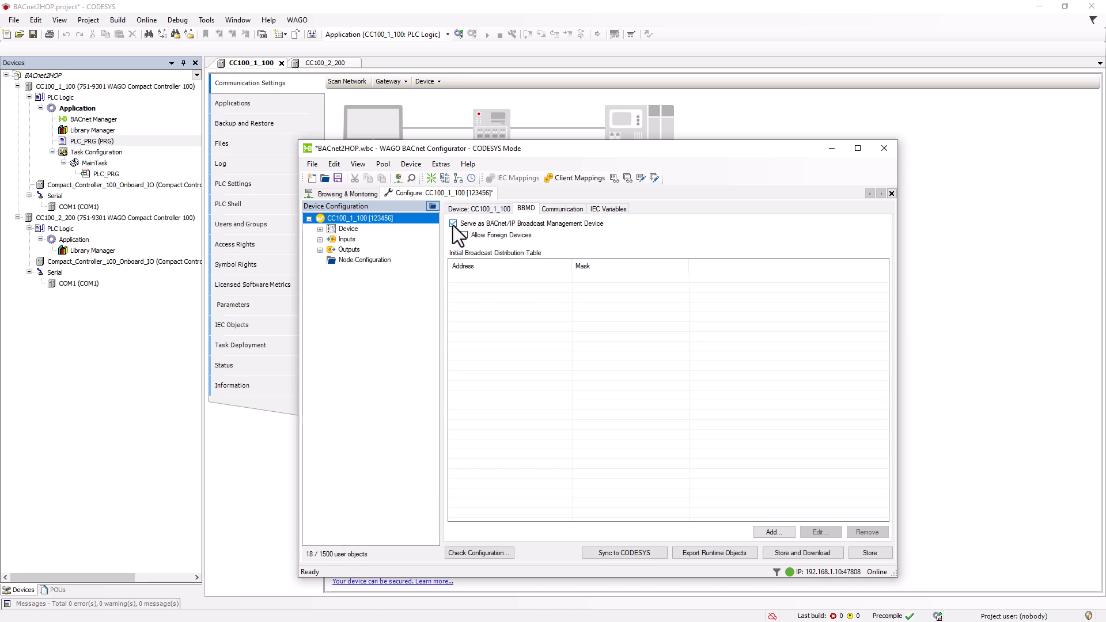
left_click(453, 224)
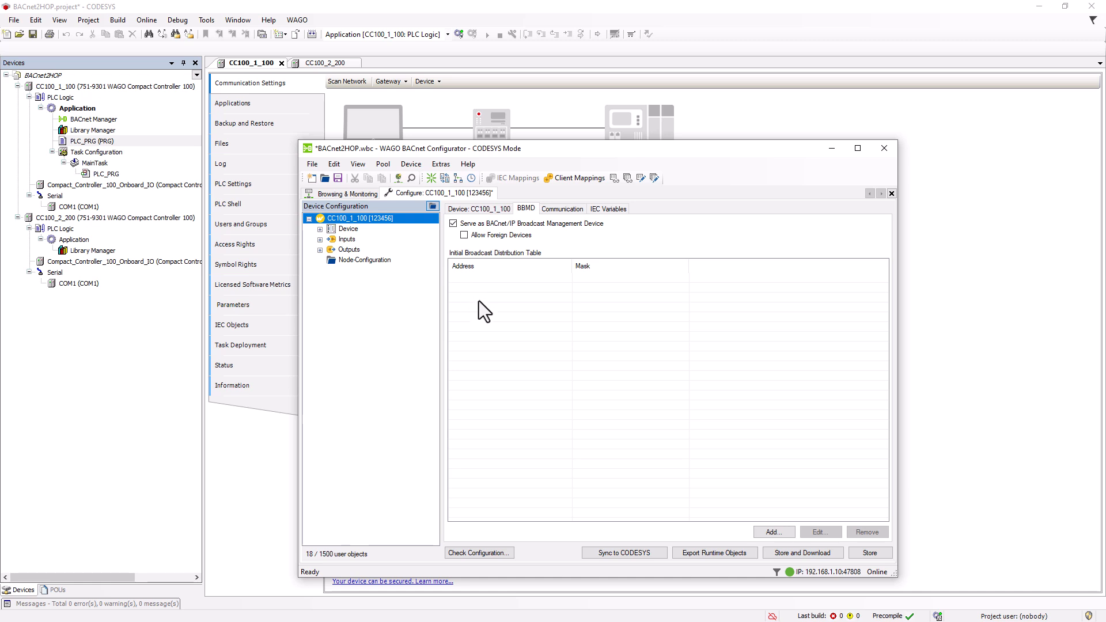
- Add broadcast table entries 192.168.1.100:BAC0 and 192.168.2.200:BAC0 with mask 255.255.255.255
left_click(772, 533)
type("192.168.1.100:BAC0")
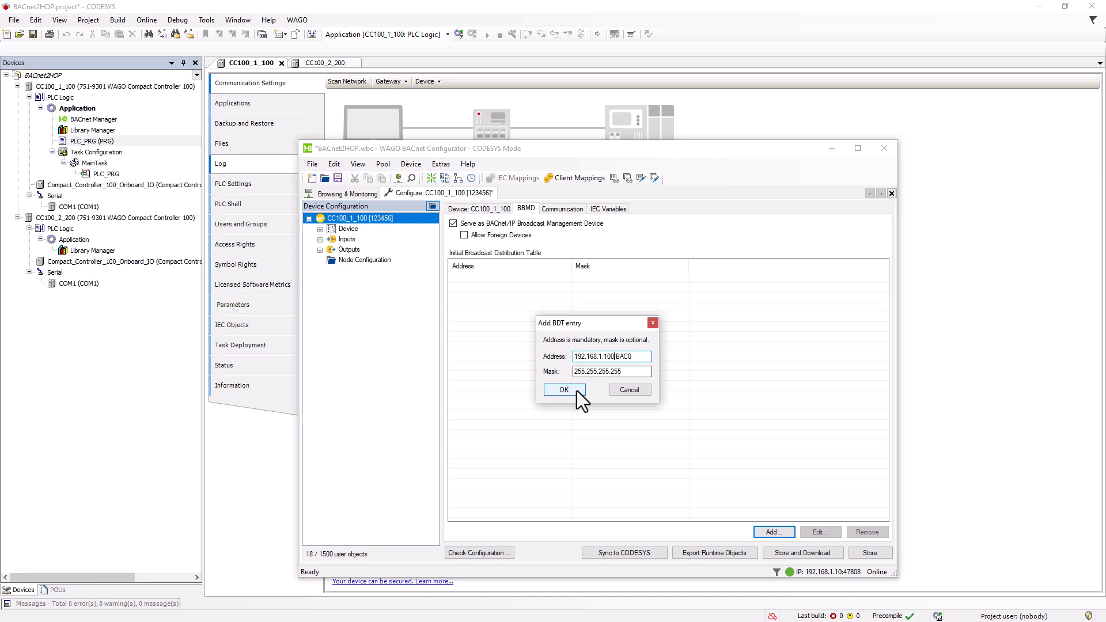
left_click(564, 389)
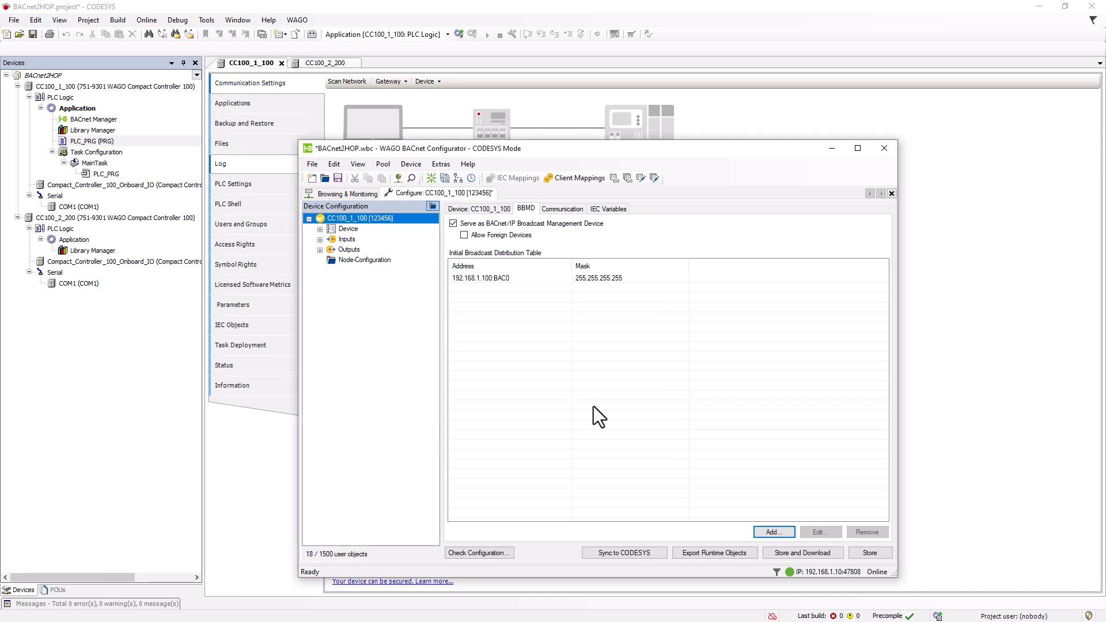
left_click(773, 532)
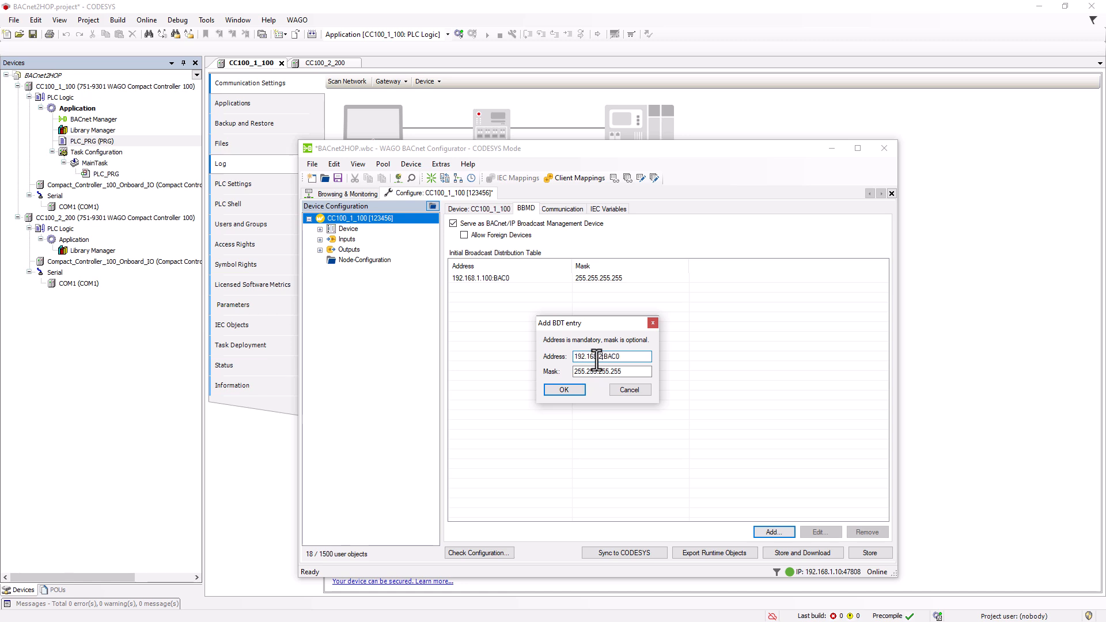
type("192.168.2.200:BAC0")
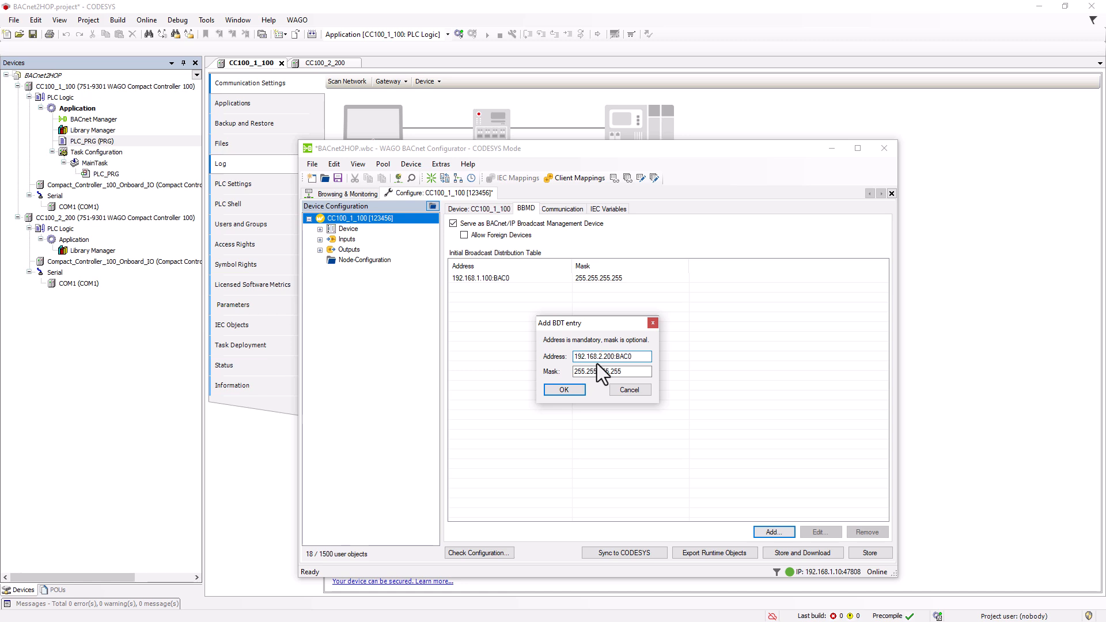
left_click(563, 389)
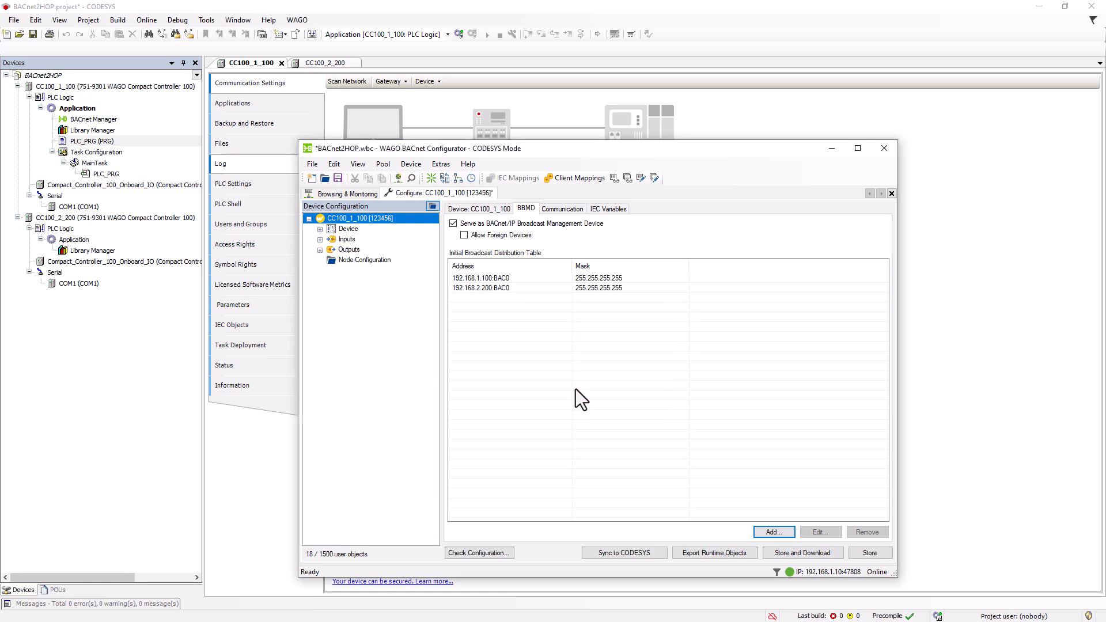
mouse_move(803, 552)
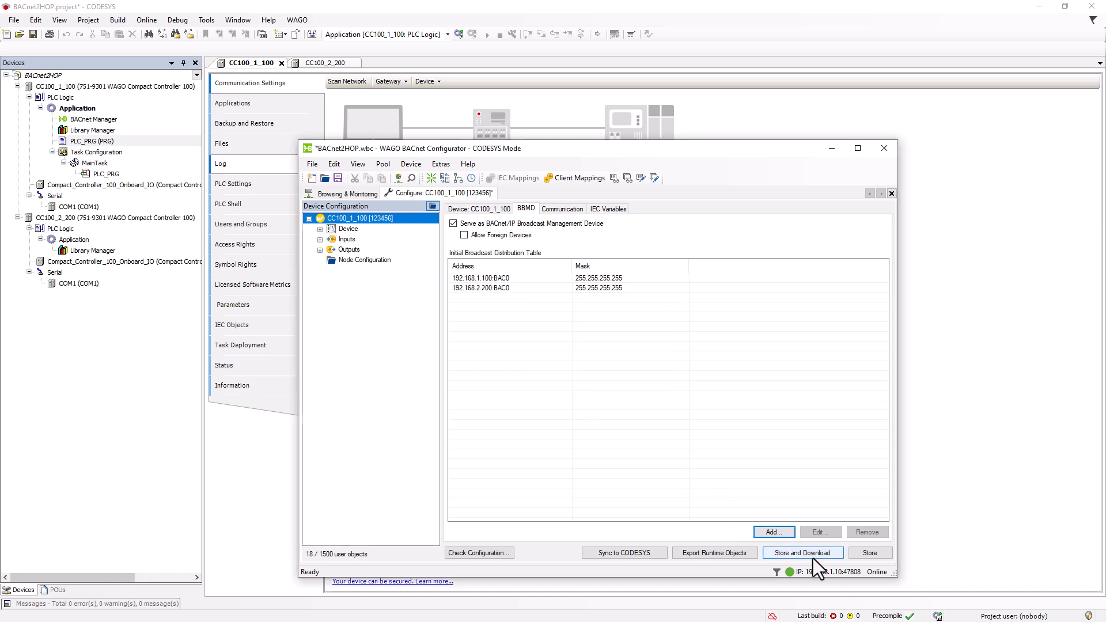
- Download the configuration to CC100_1_100 with a warm start and sync it to CODESYS
left_click(802, 552)
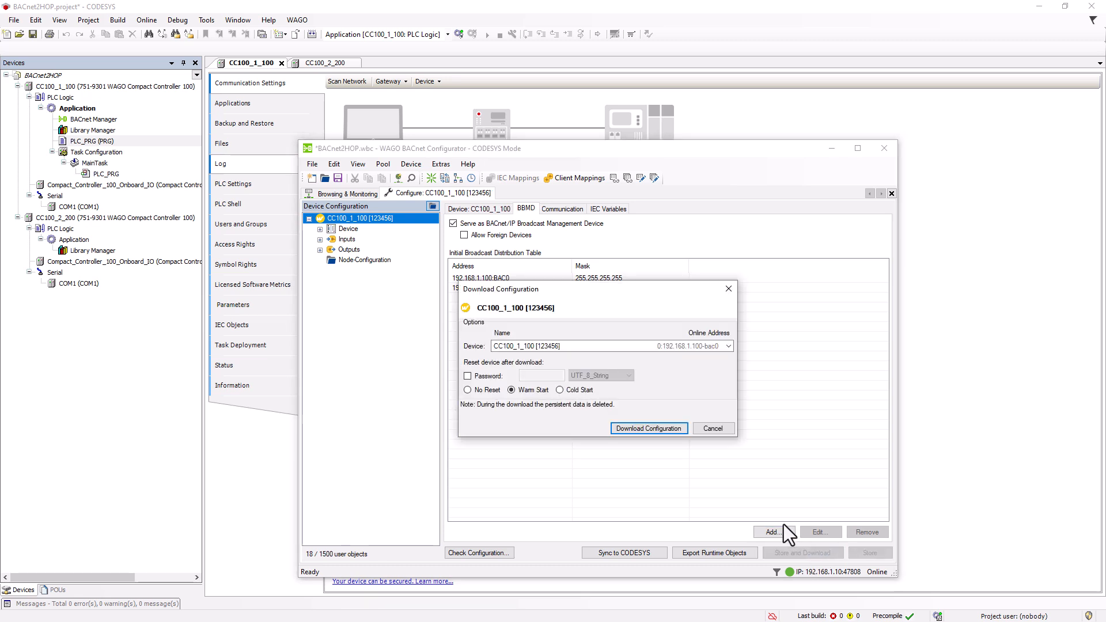
left_click(648, 428)
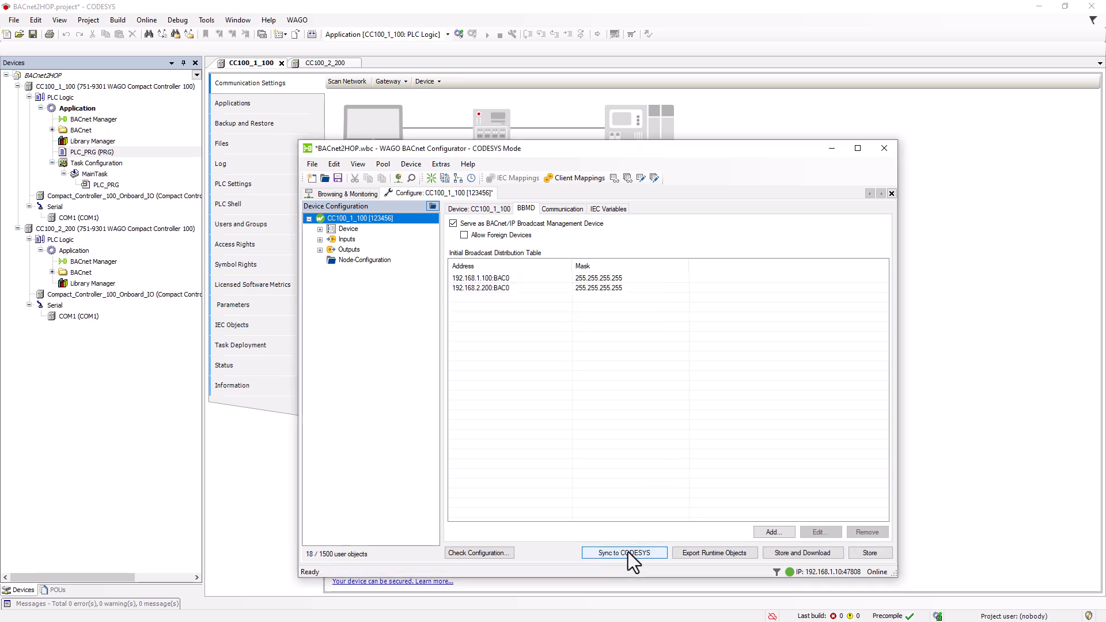
left_click(623, 552)
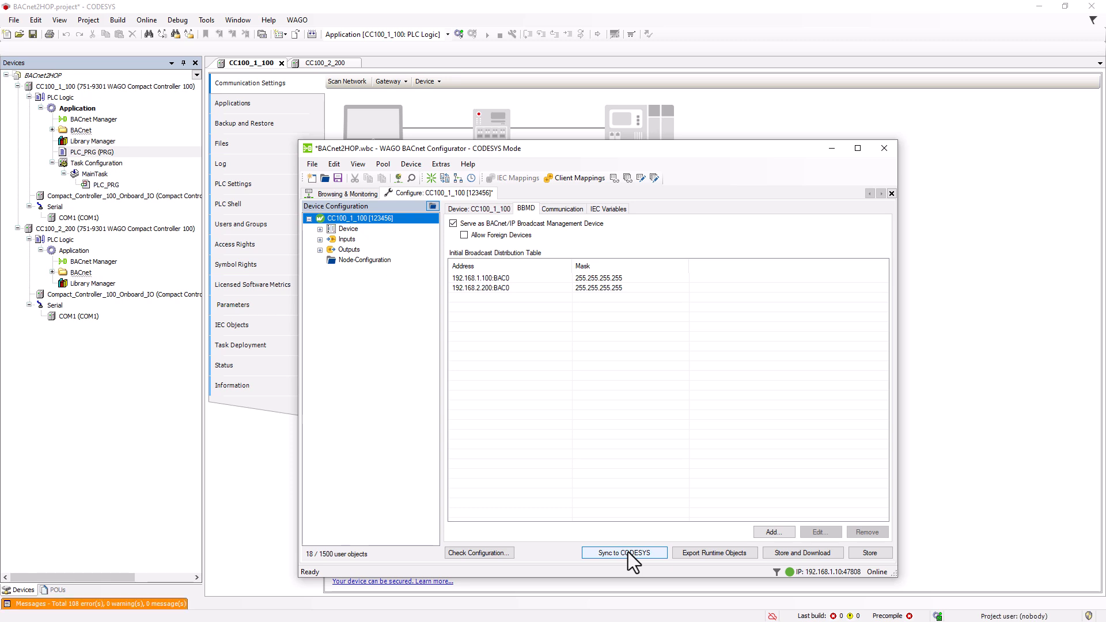
left_click(624, 552)
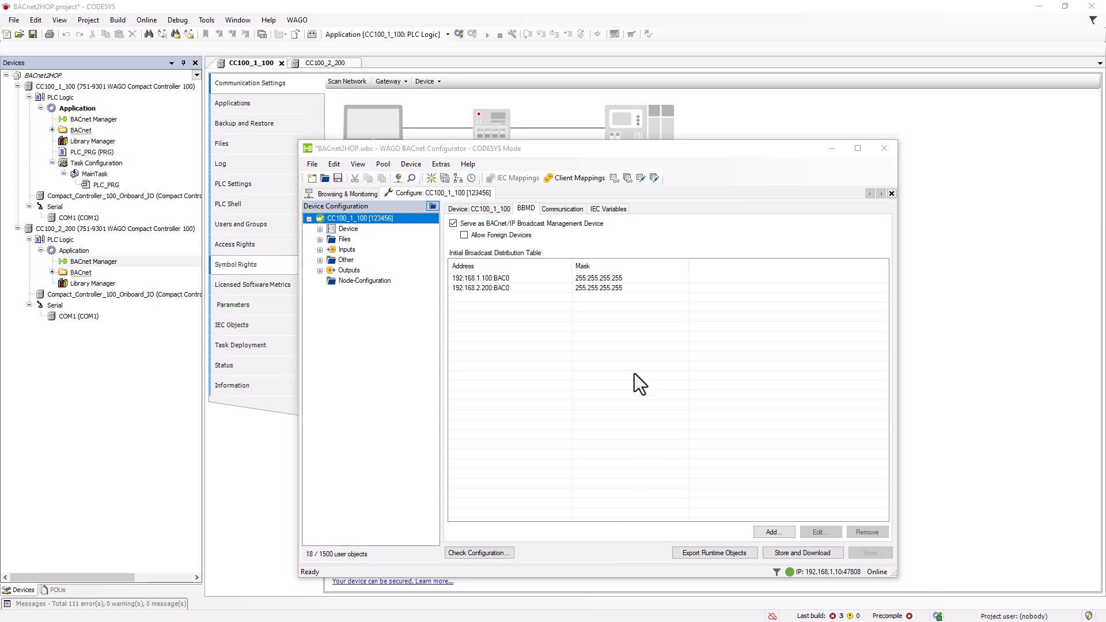
- Make CC100_2_200 serve as a BACnet/IP Broadcast Management Device
left_click(441, 163)
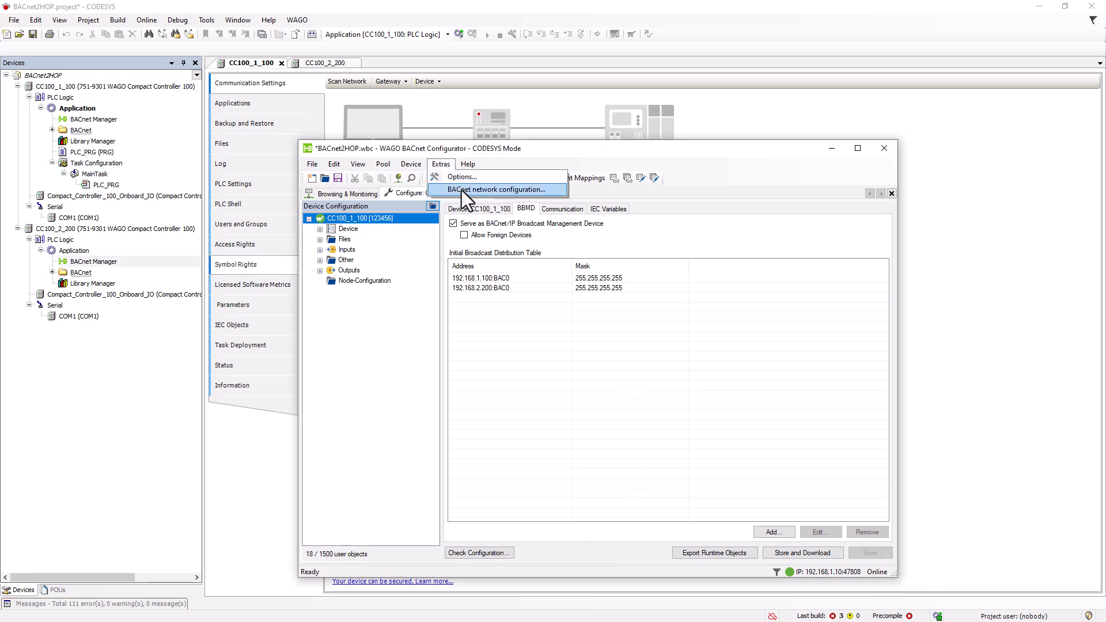
left_click(495, 189)
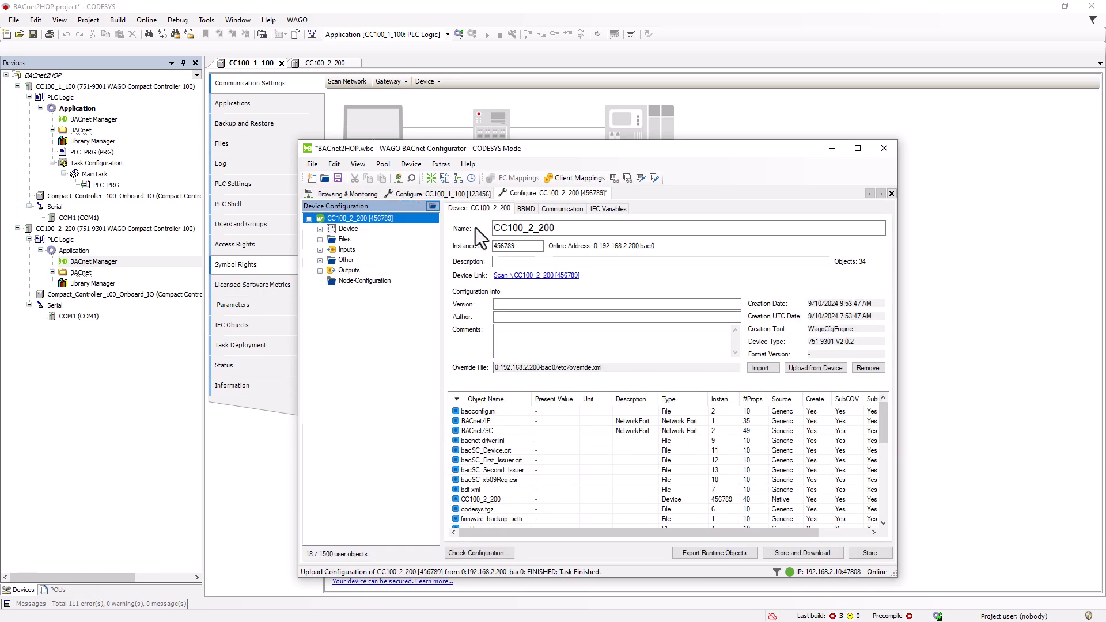
left_click(526, 209)
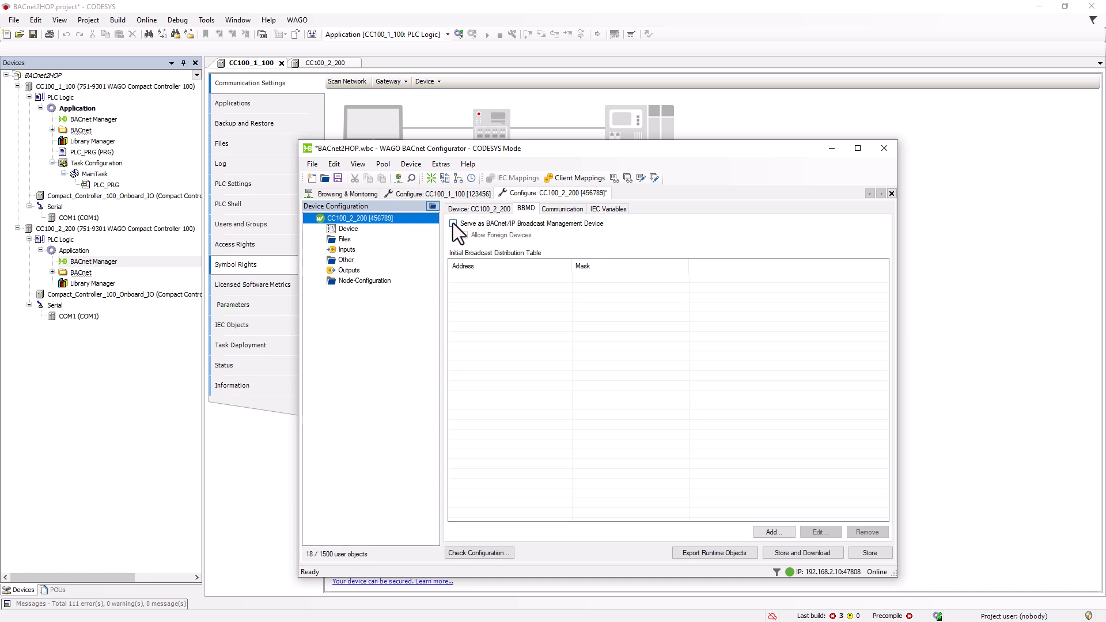
left_click(454, 223)
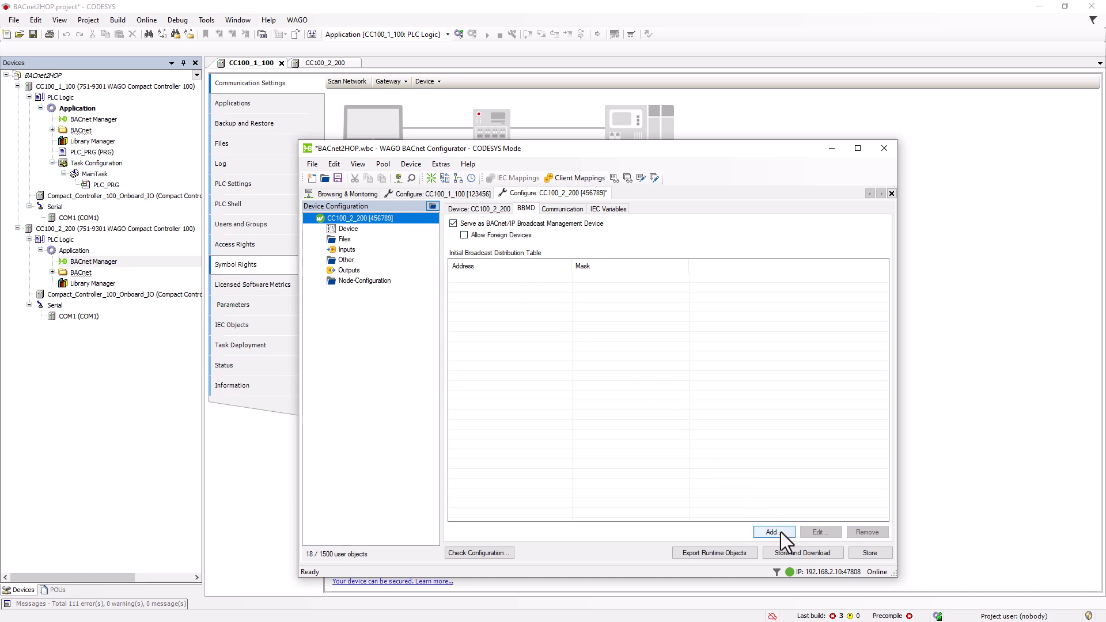
- Add 192.168.1.100:BAC0 to CC100_2_200's broadcast table and store the configuration
left_click(773, 532)
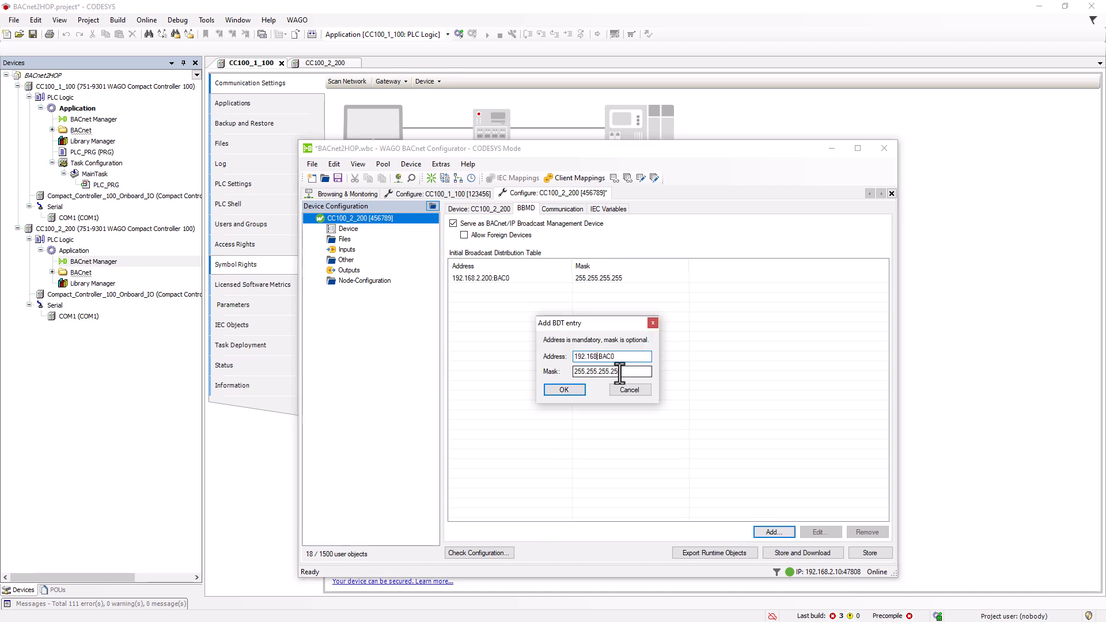
left_click(564, 390)
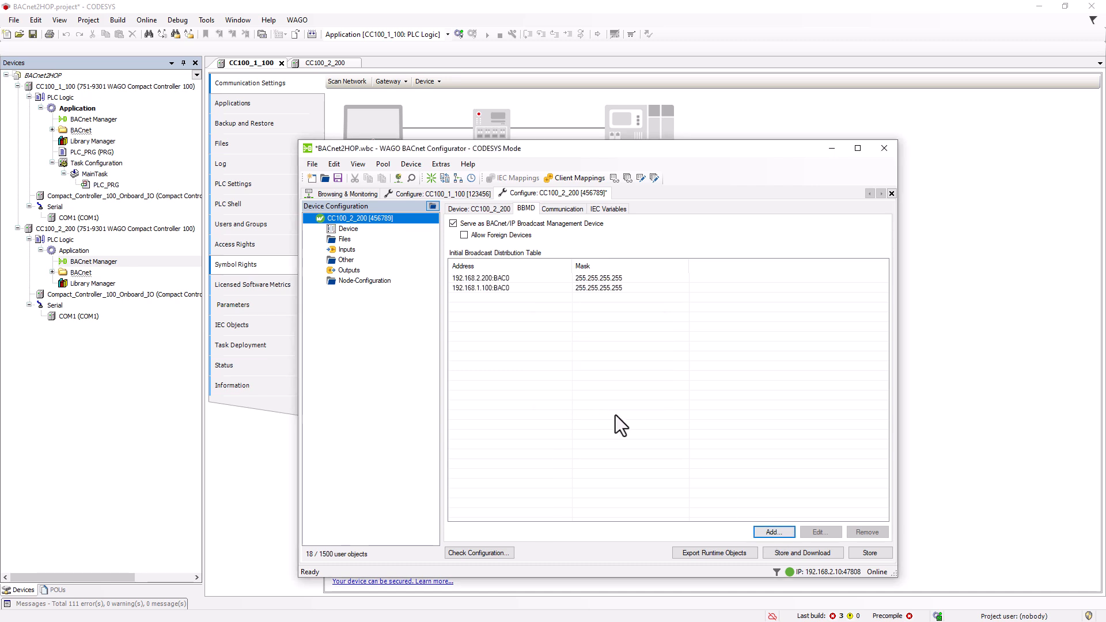
left_click(803, 552)
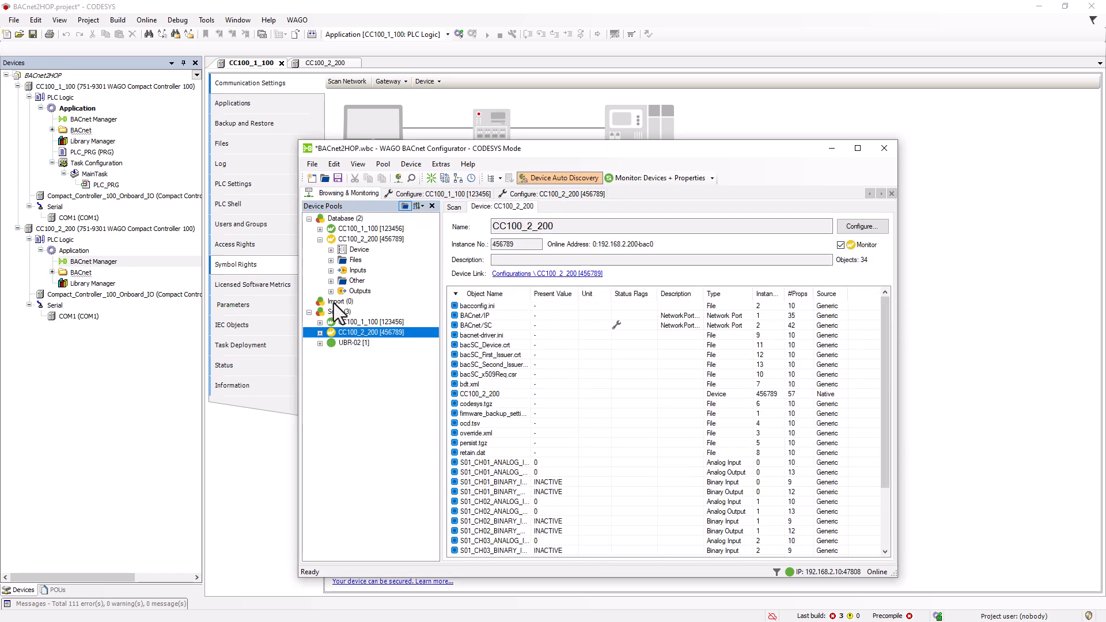
- Expand the device pools in the Browsing & Monitoring view to show both controllers
left_click(339, 311)
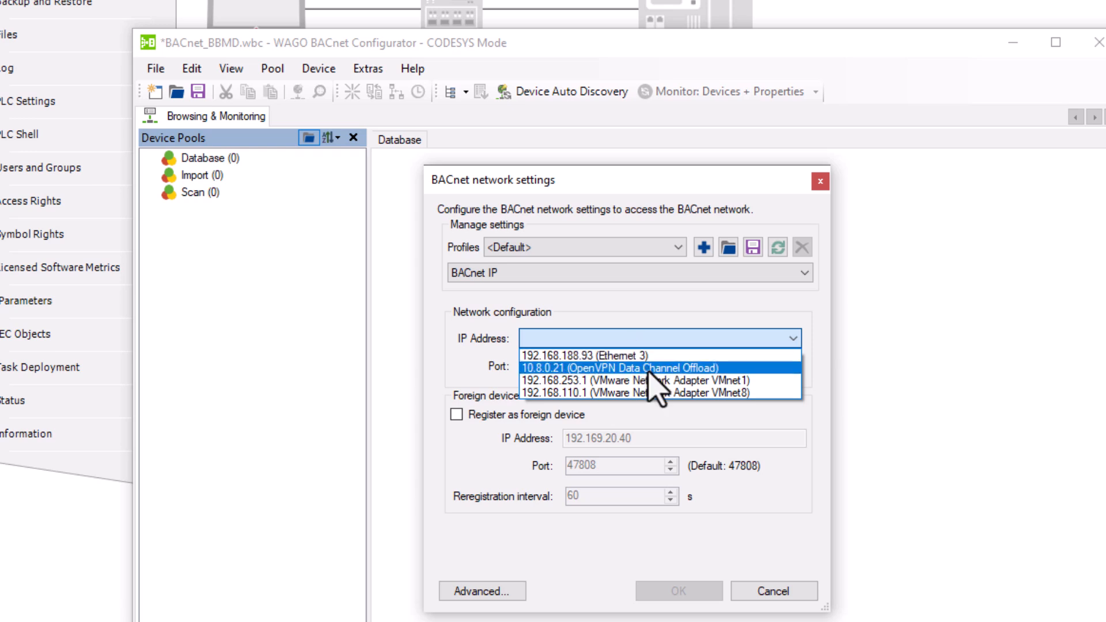
- Use the 10.8.0.21 adapter and register the PC as a foreign device via 192.169.20.40:47808, interval 60
left_click(627, 367)
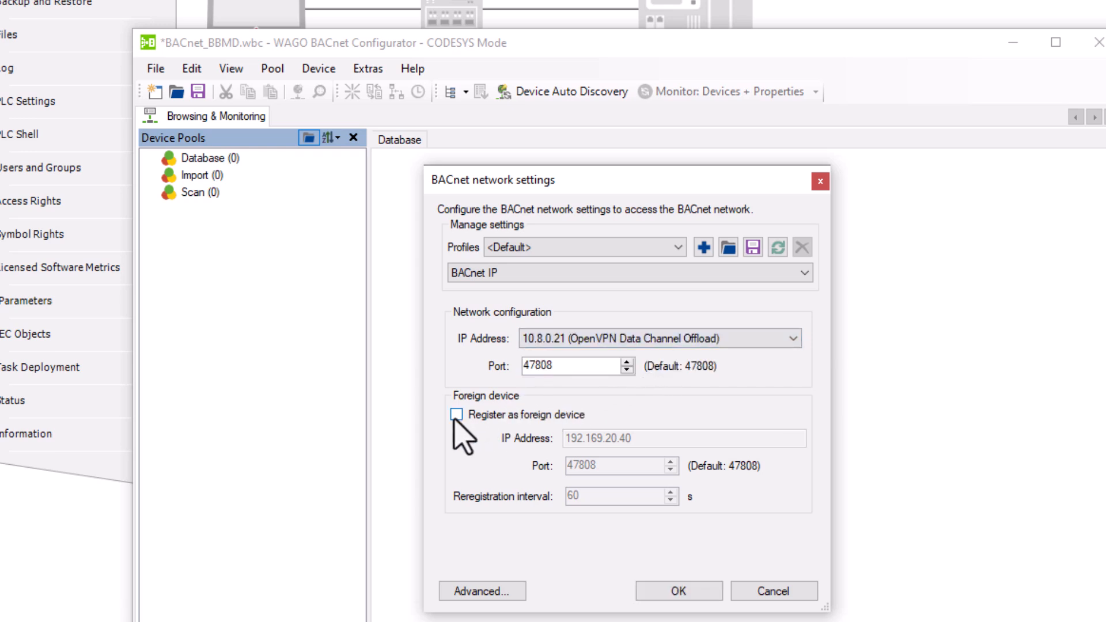
left_click(456, 415)
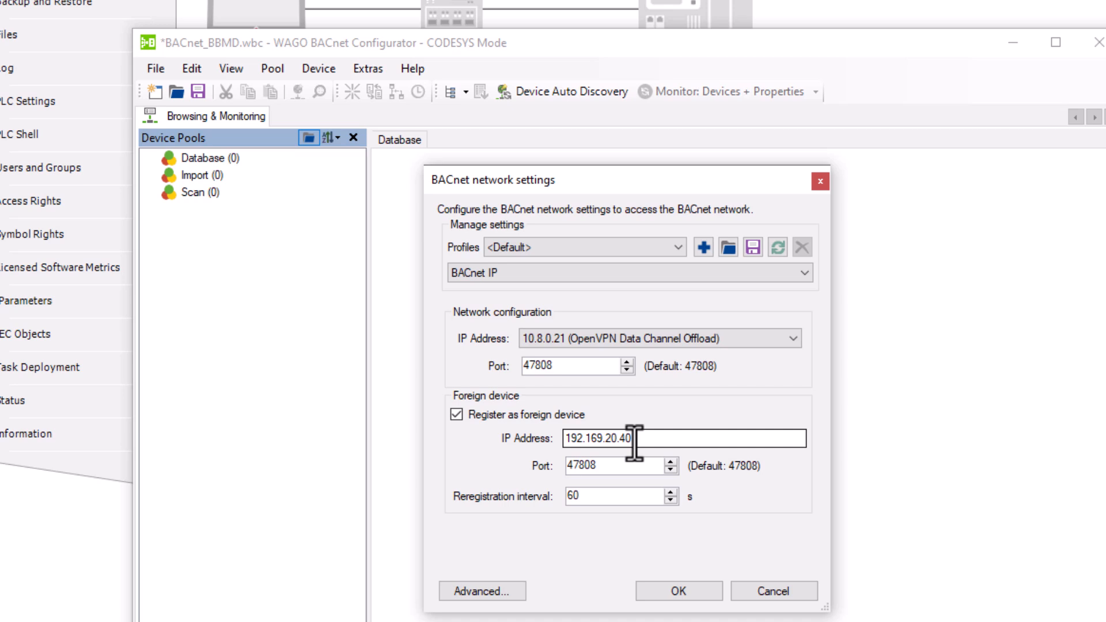
left_click(678, 591)
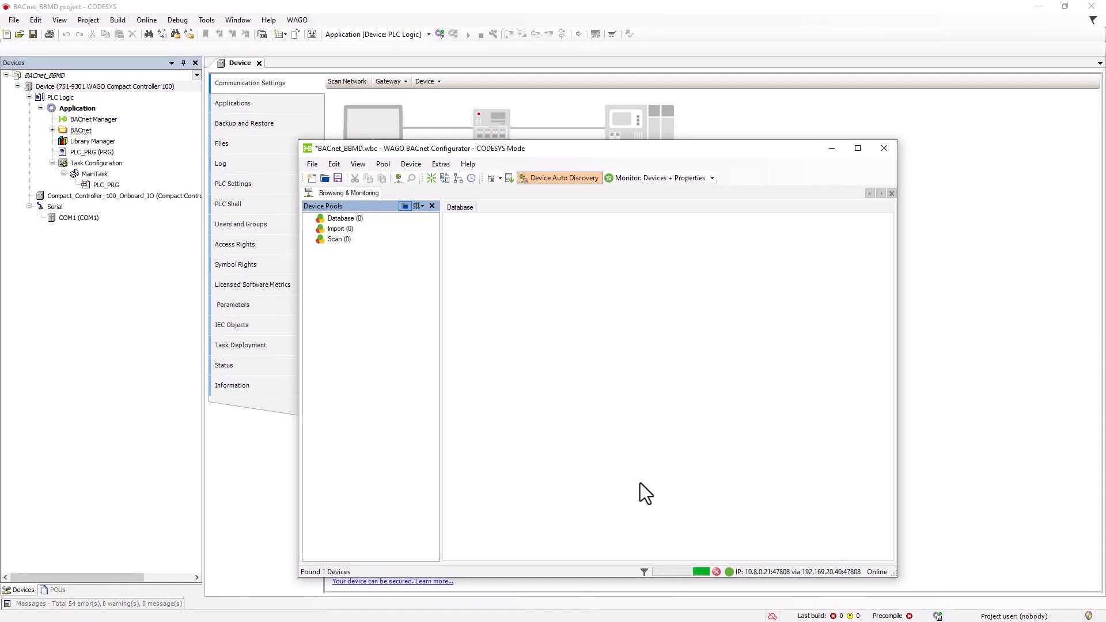
left_click(410, 178)
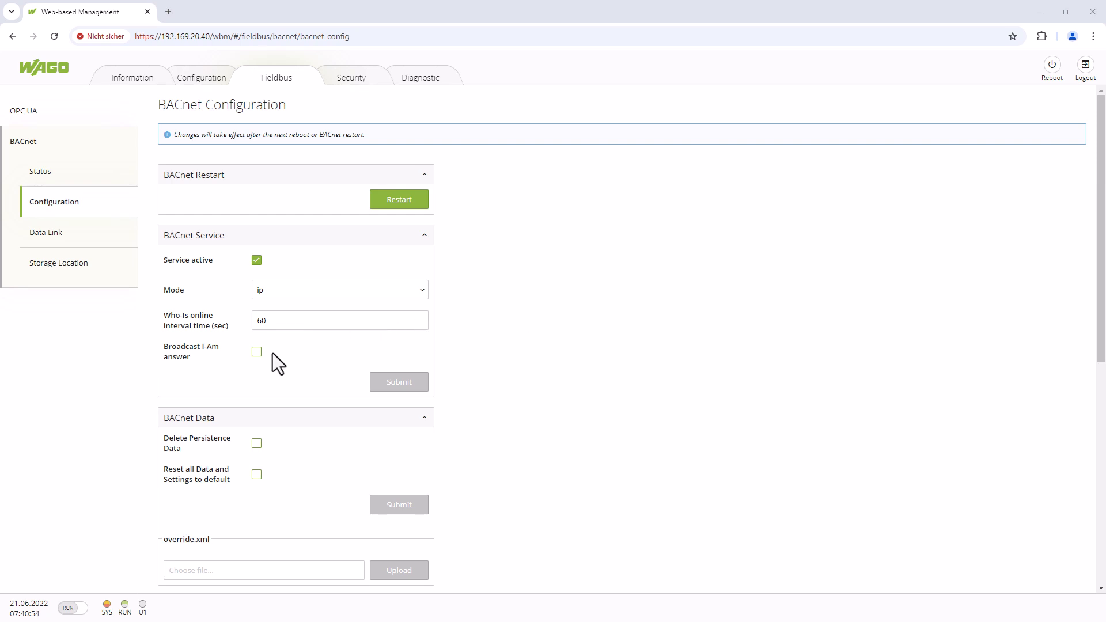
- Enable Broadcast I-Am answer in the BACnet service settings and submit
left_click(256, 351)
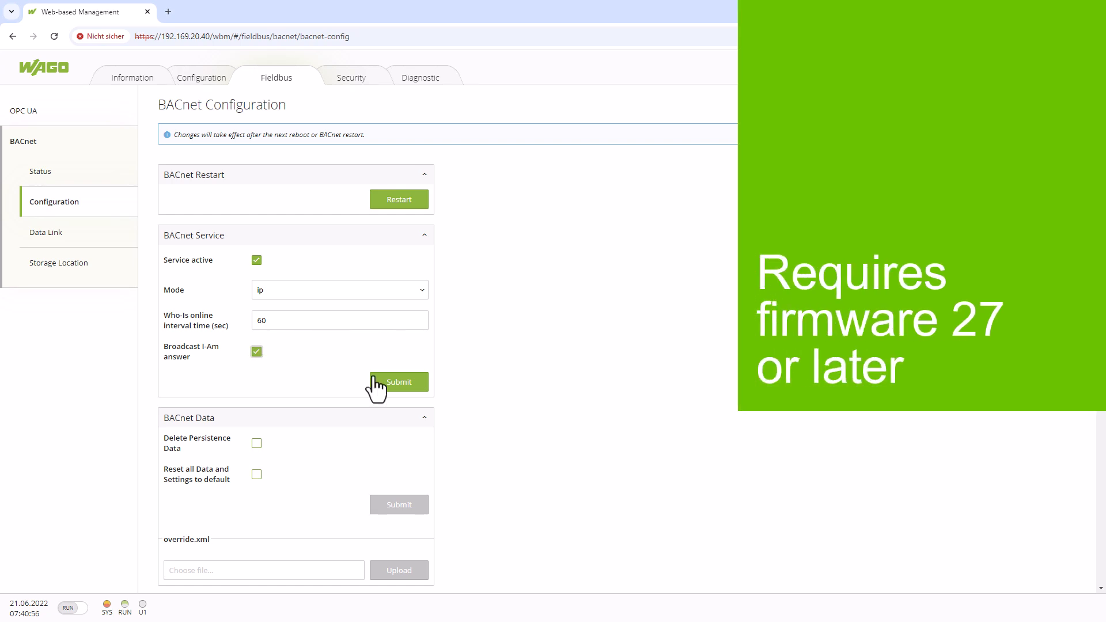
left_click(399, 381)
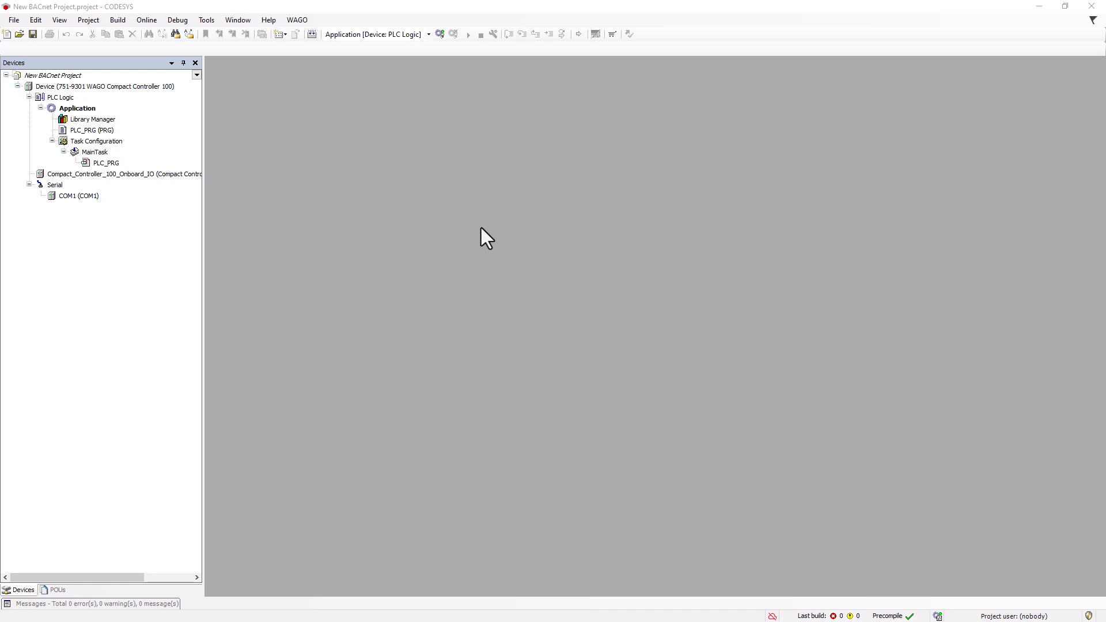
mouse_move(409, 157)
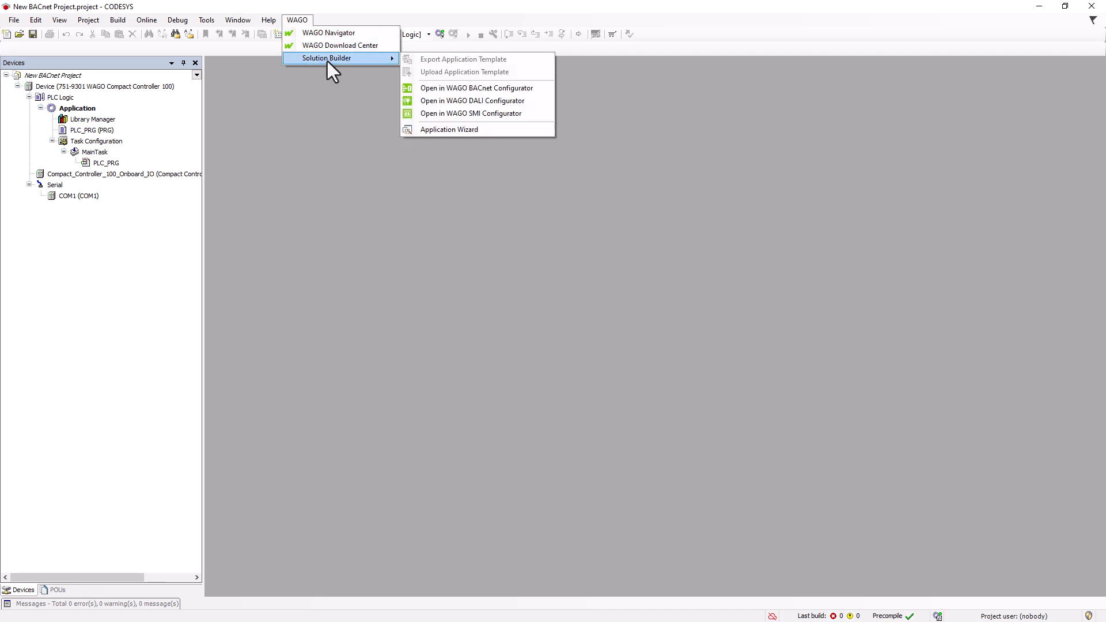
- Create the BACnet Manager and configurator project, importing the controller's I/O as device 789456
left_click(476, 88)
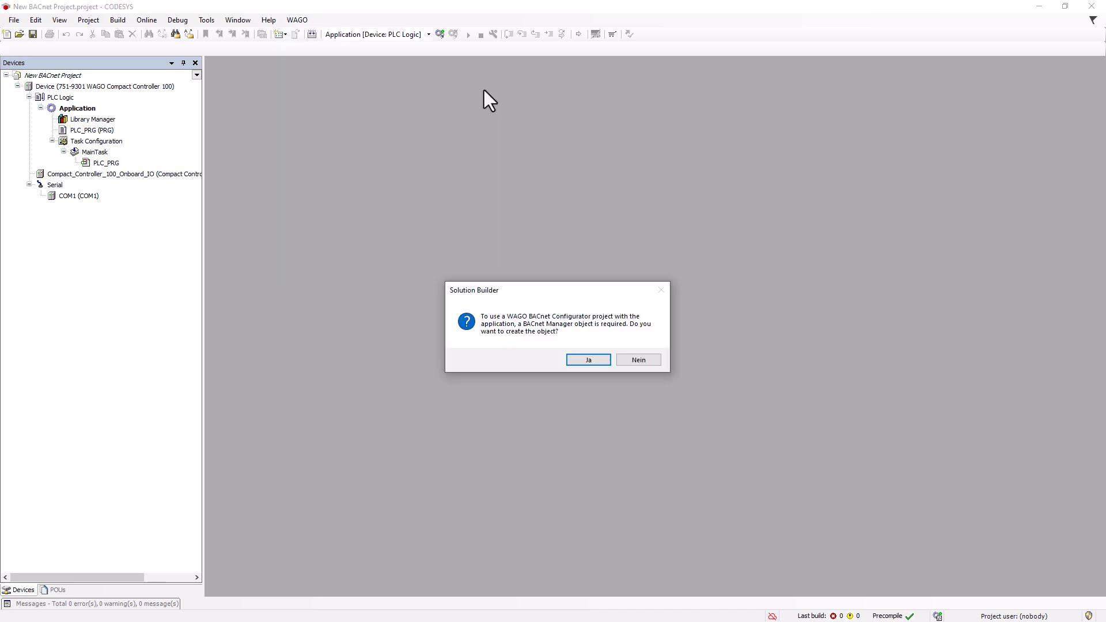
left_click(587, 360)
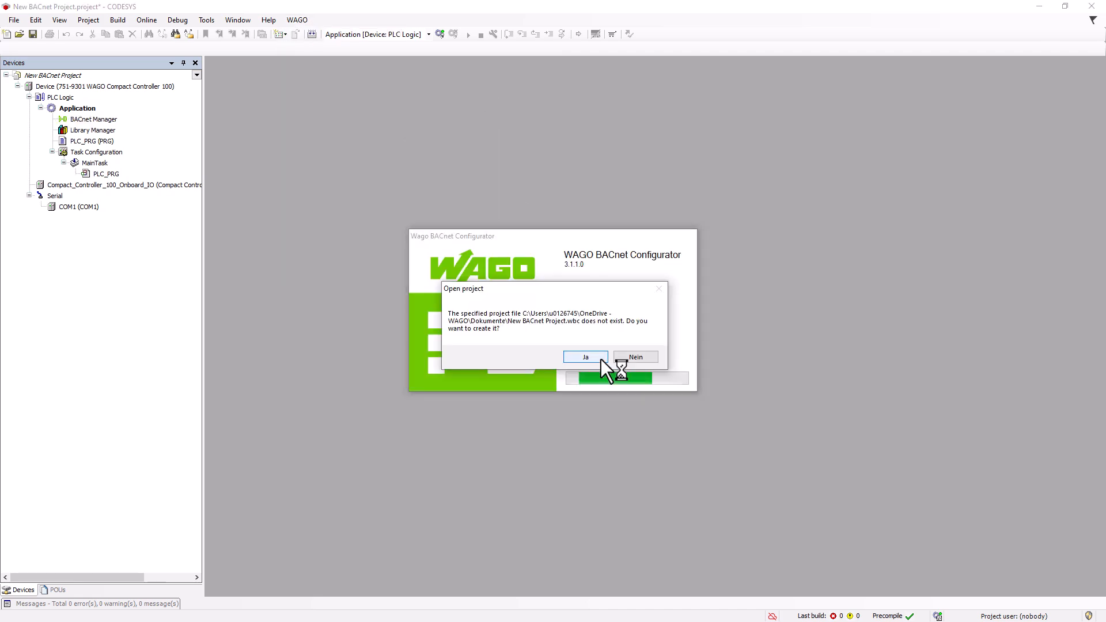
left_click(585, 357)
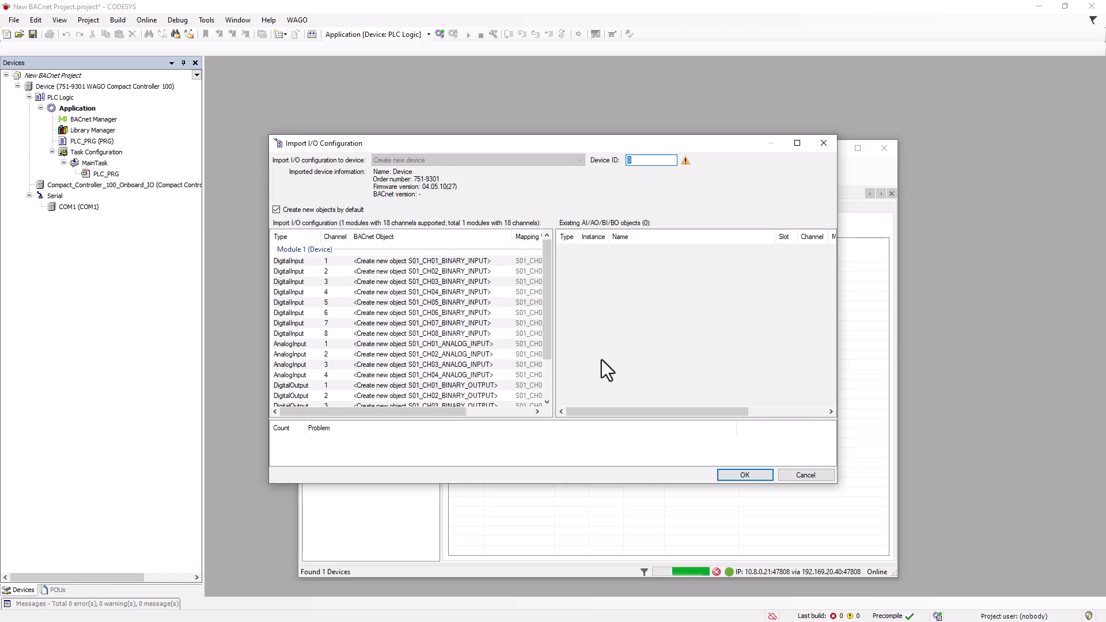
type("78")
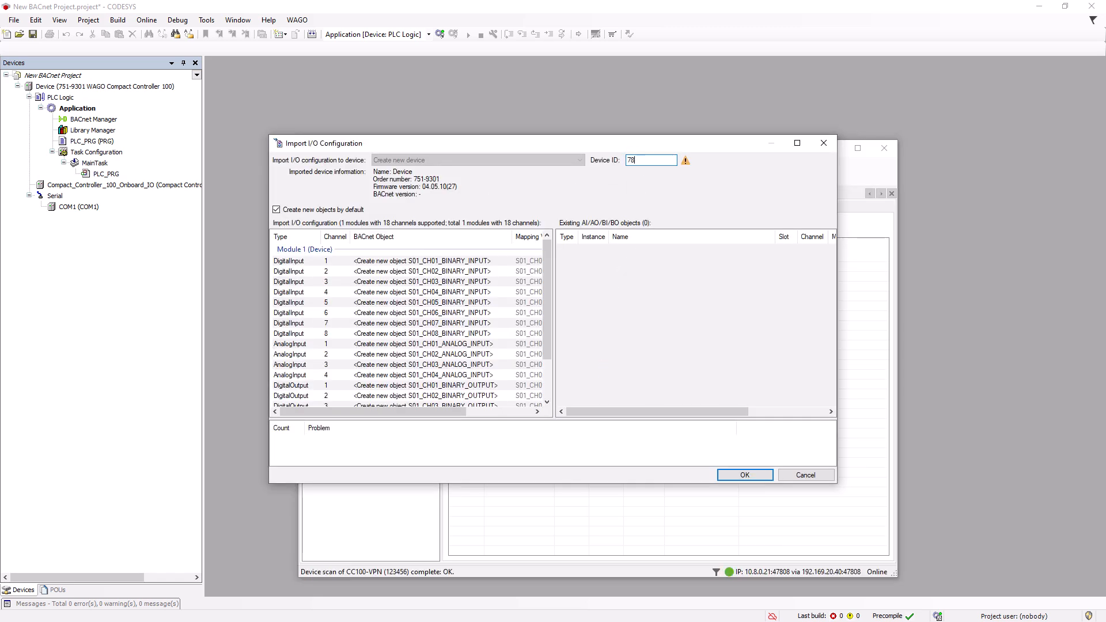
left_click(743, 475)
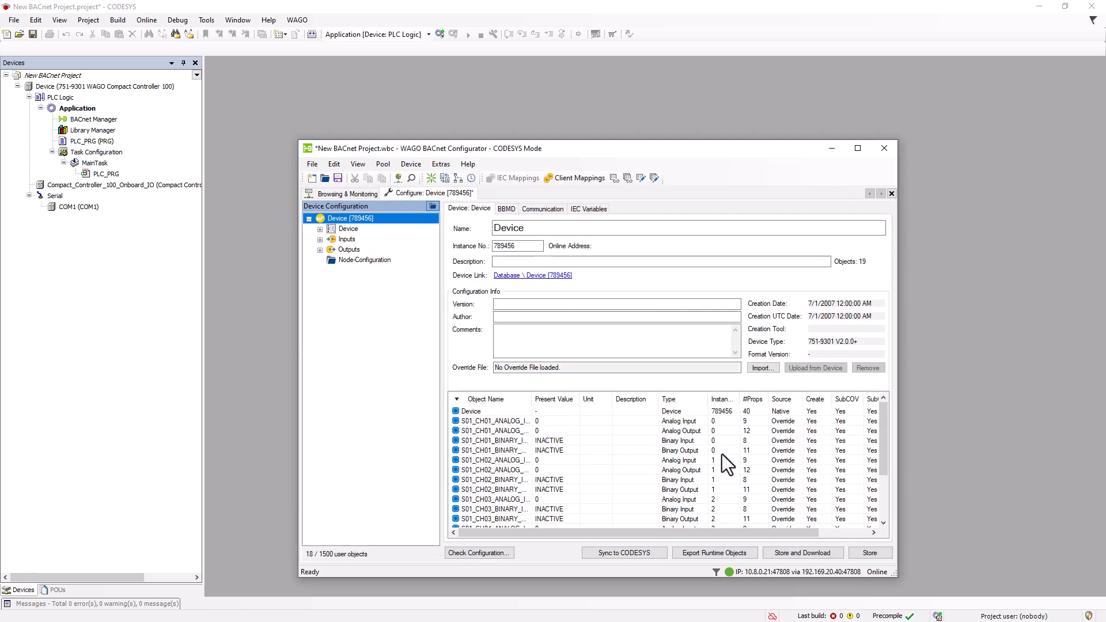
- Allow foreign devices on the BBMD, add 192.168.188.93:BAC0 / 255.255.255.255 to its table, and store
left_click(506, 209)
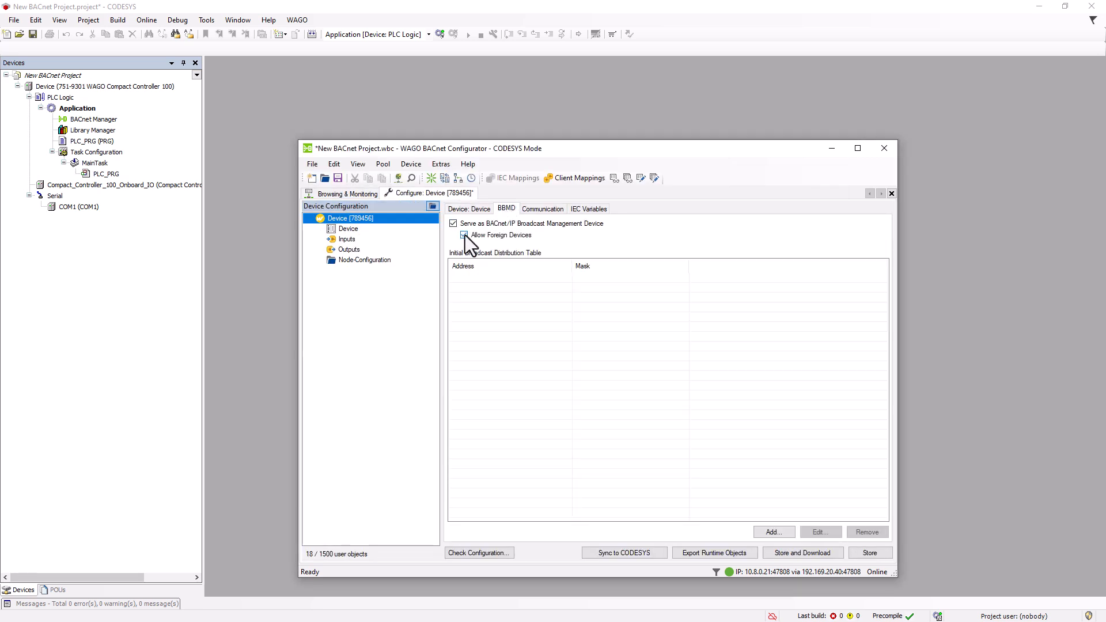
left_click(772, 532)
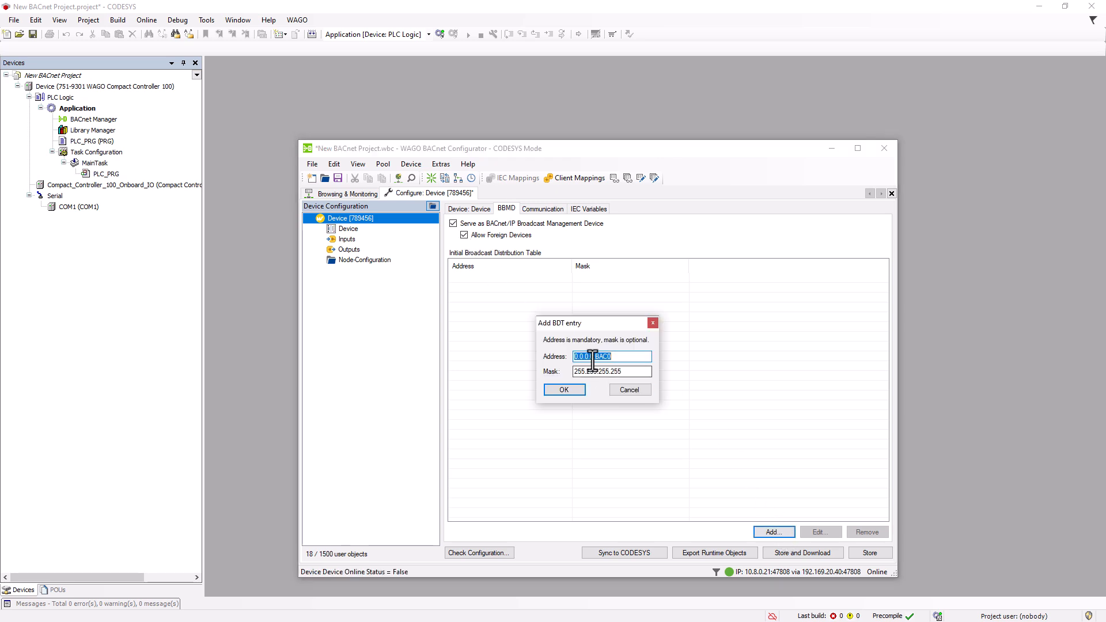
type("192.168")
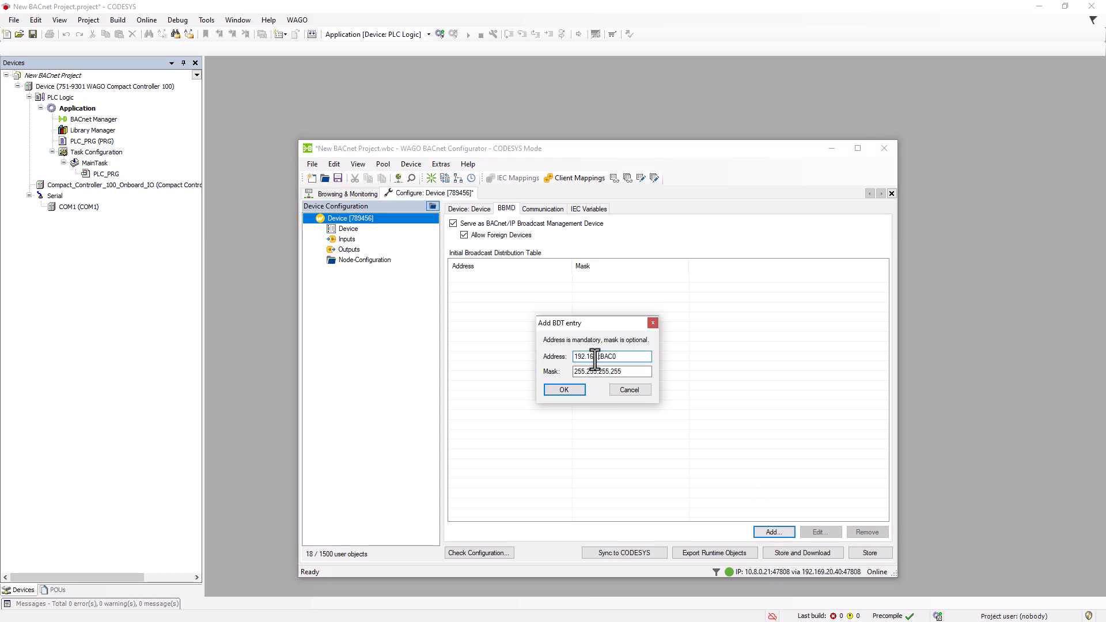
type("192.168.188.93")
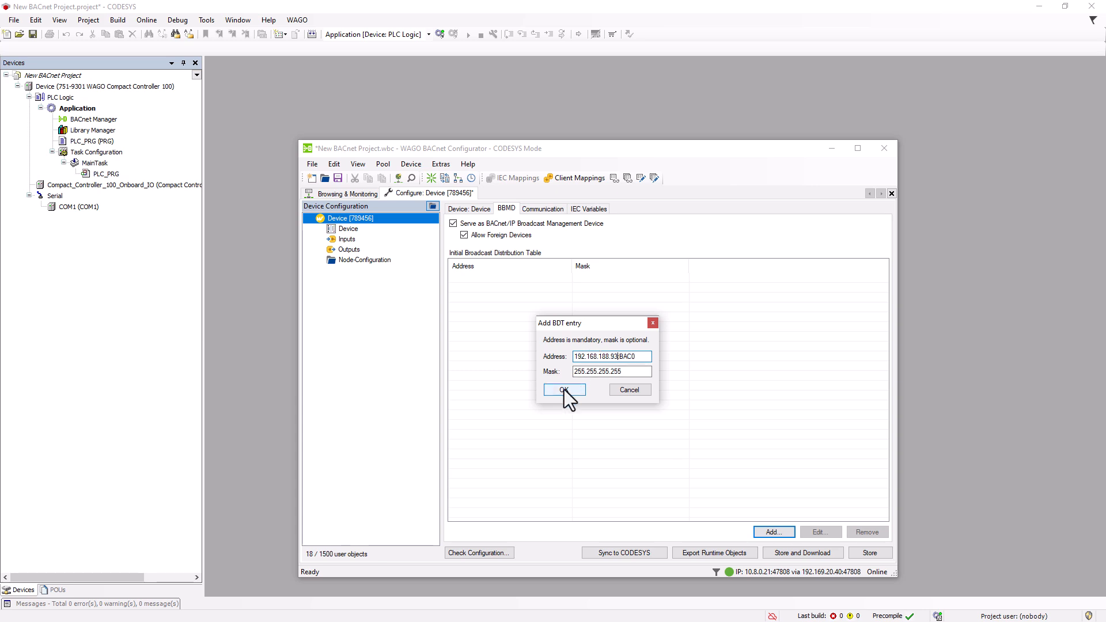
left_click(564, 390)
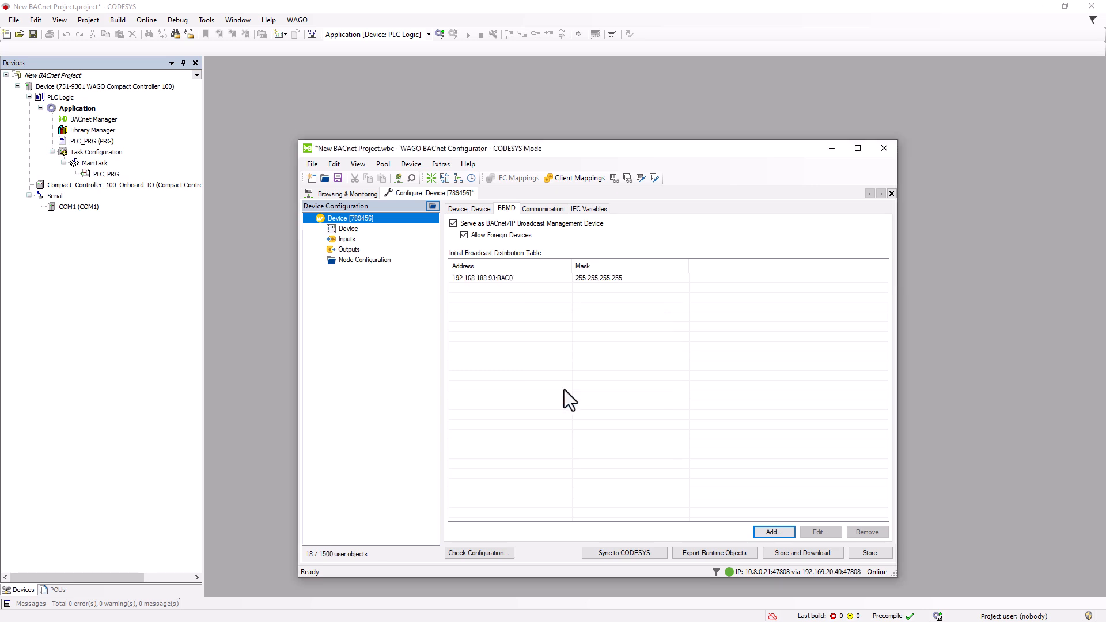
left_click(337, 178)
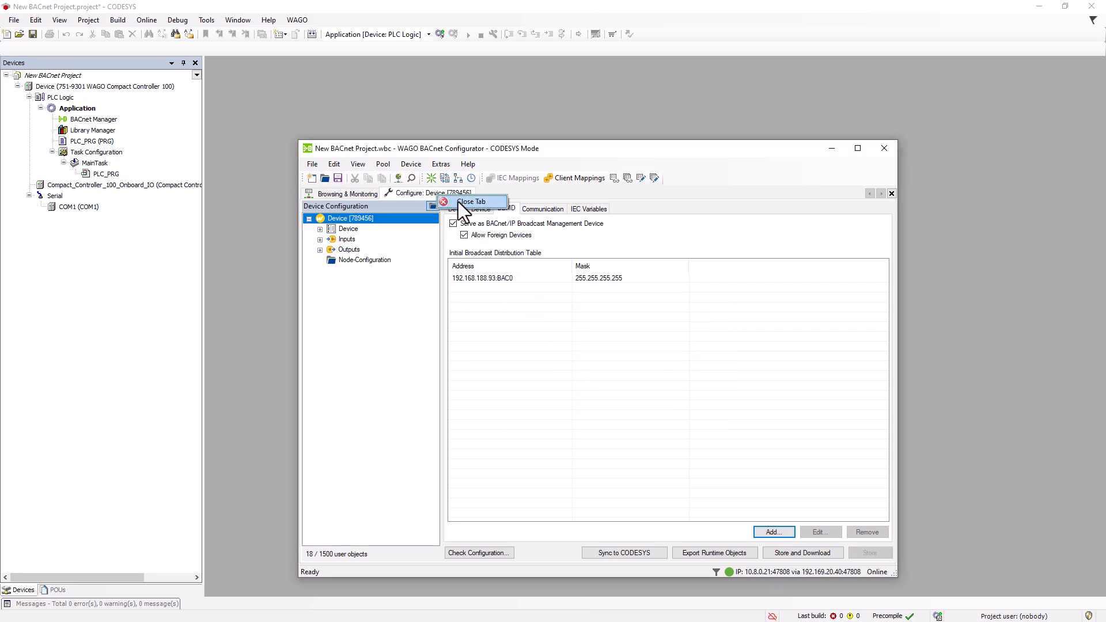
- Export Device 789456 as a WAGO override file named 'Over'
left_click(472, 201)
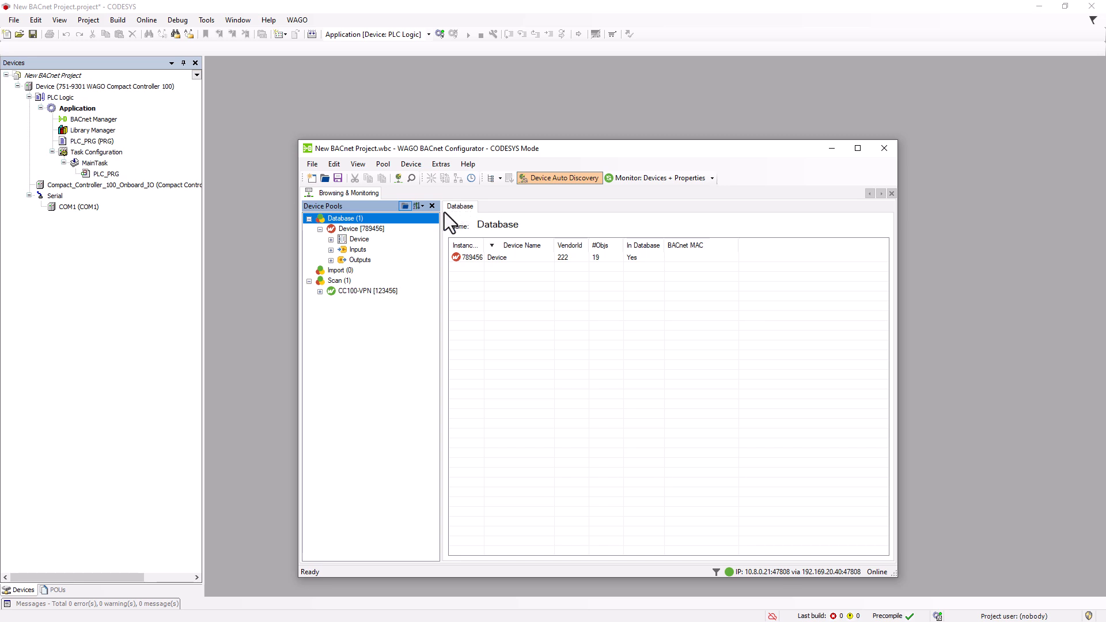
left_click(361, 229)
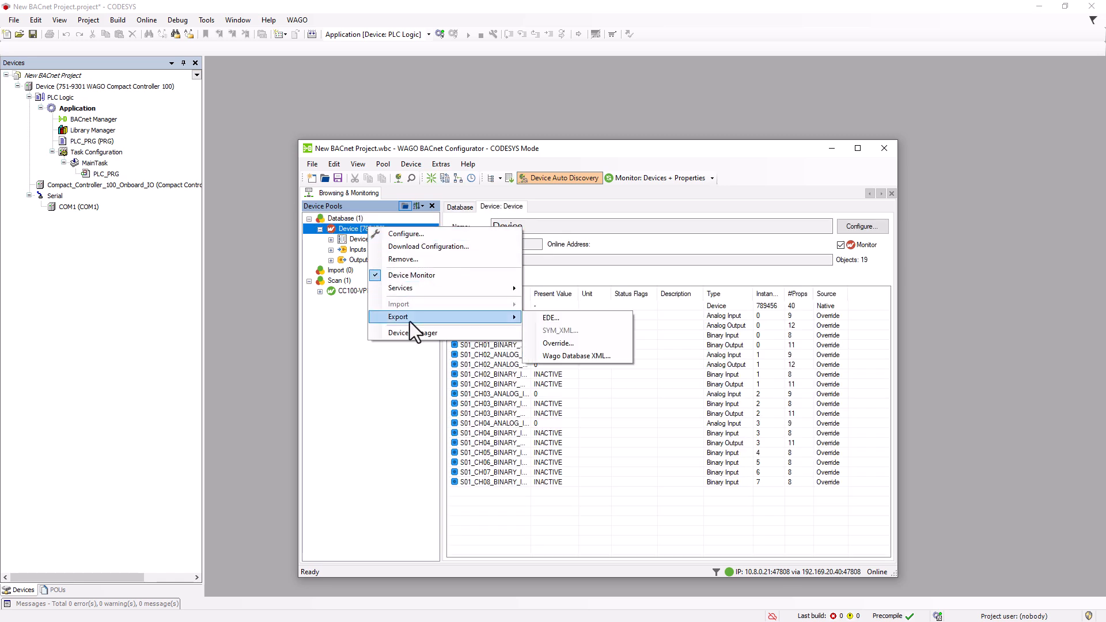
mouse_move(558, 344)
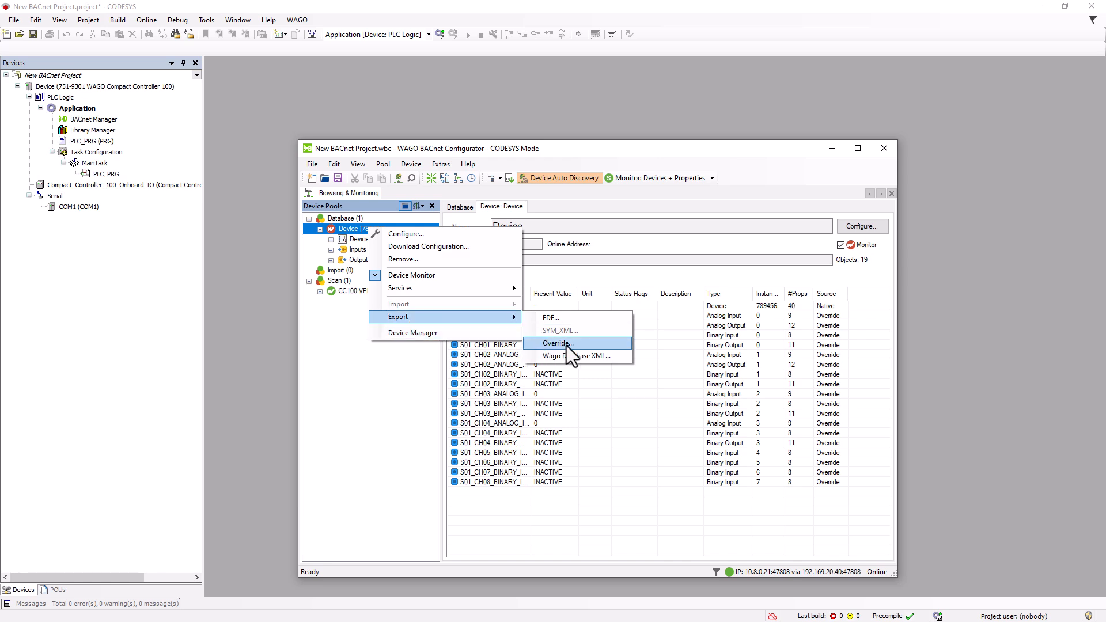
left_click(554, 343)
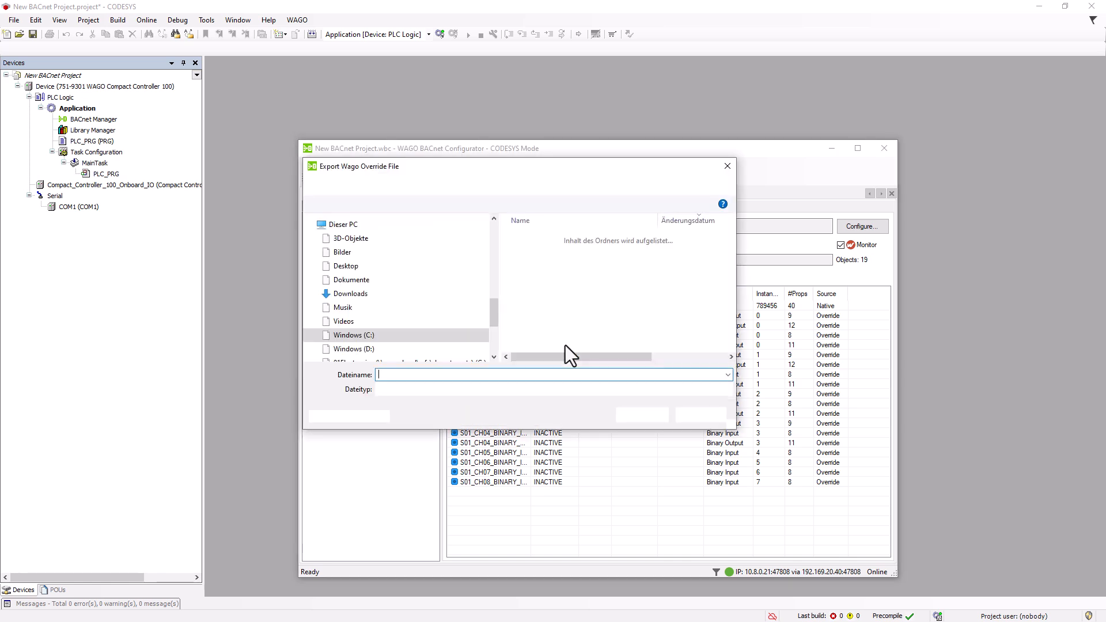
type("Over")
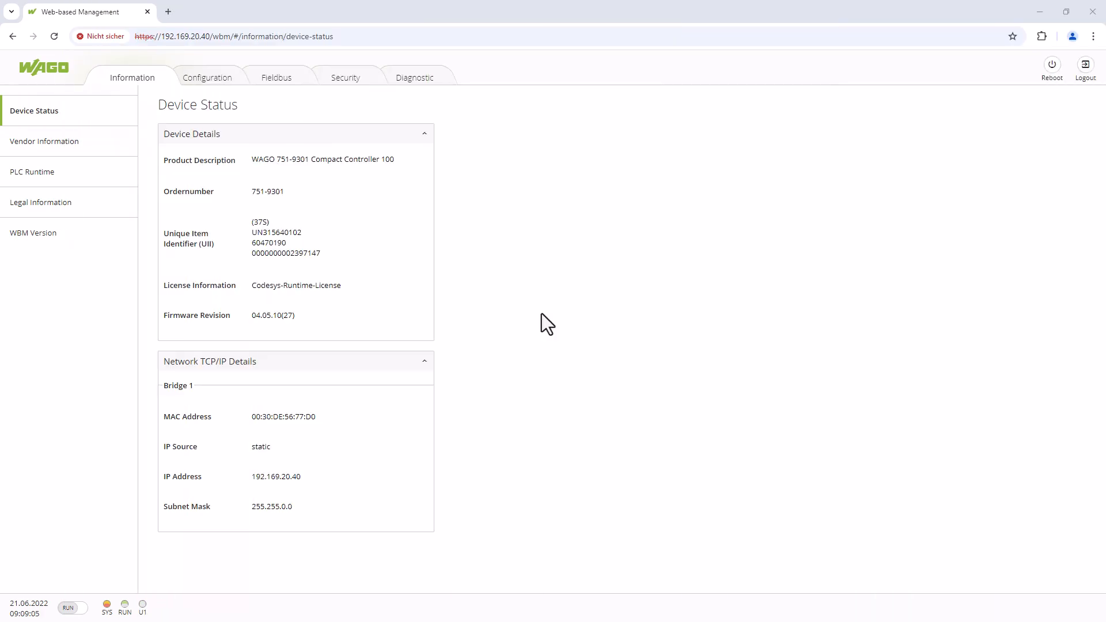
- Restart the BACnet service under Fieldbus > BACnet > Configuration and bring the configurator back online
left_click(276, 77)
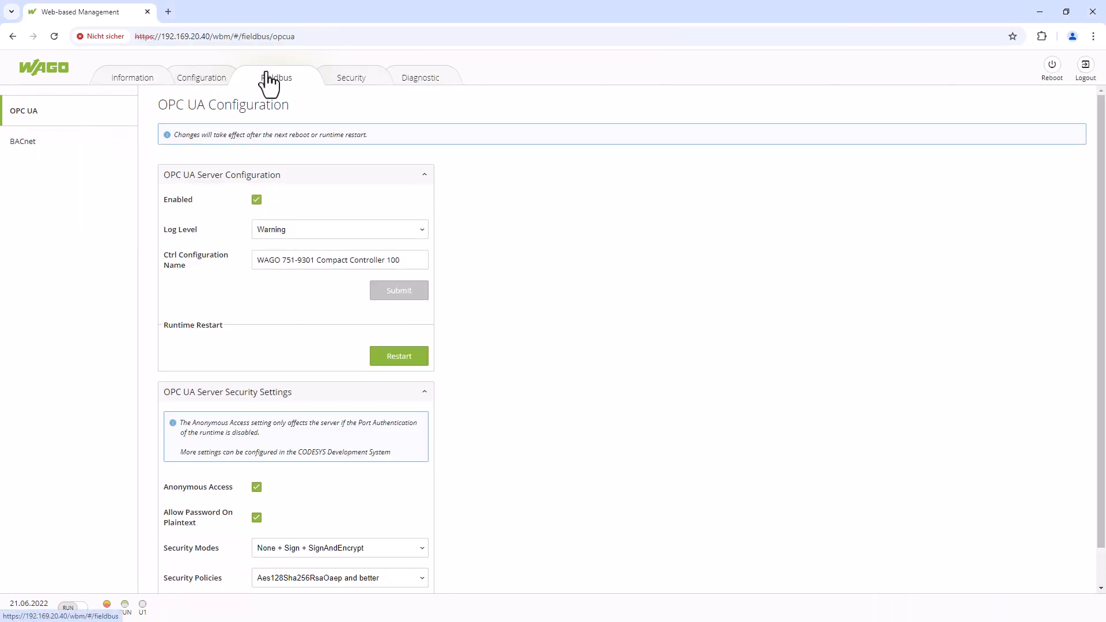
left_click(23, 141)
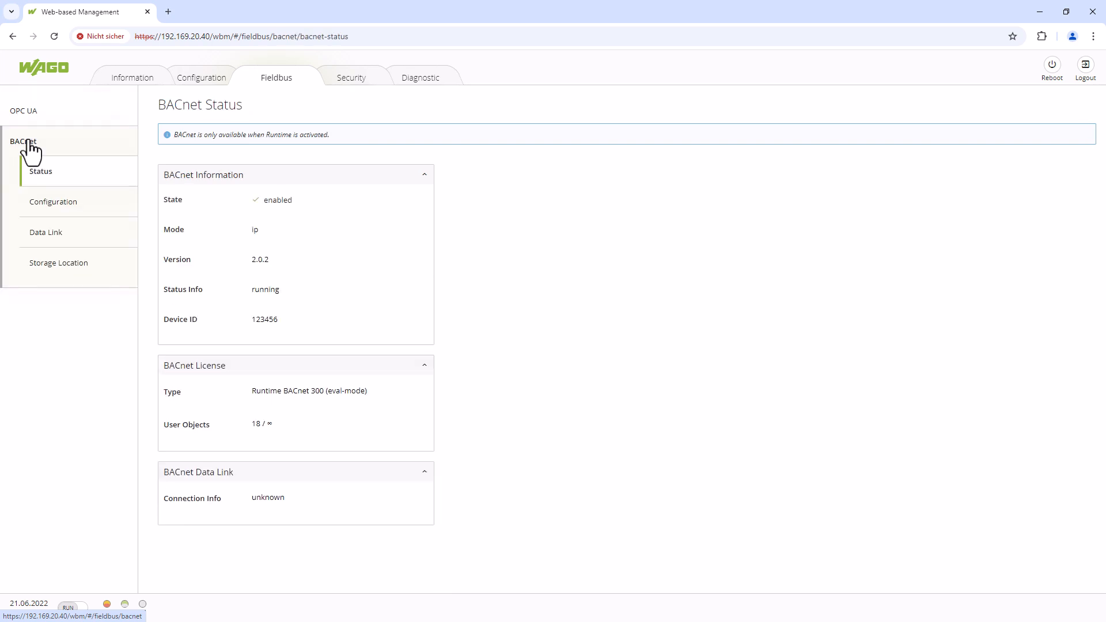
left_click(53, 201)
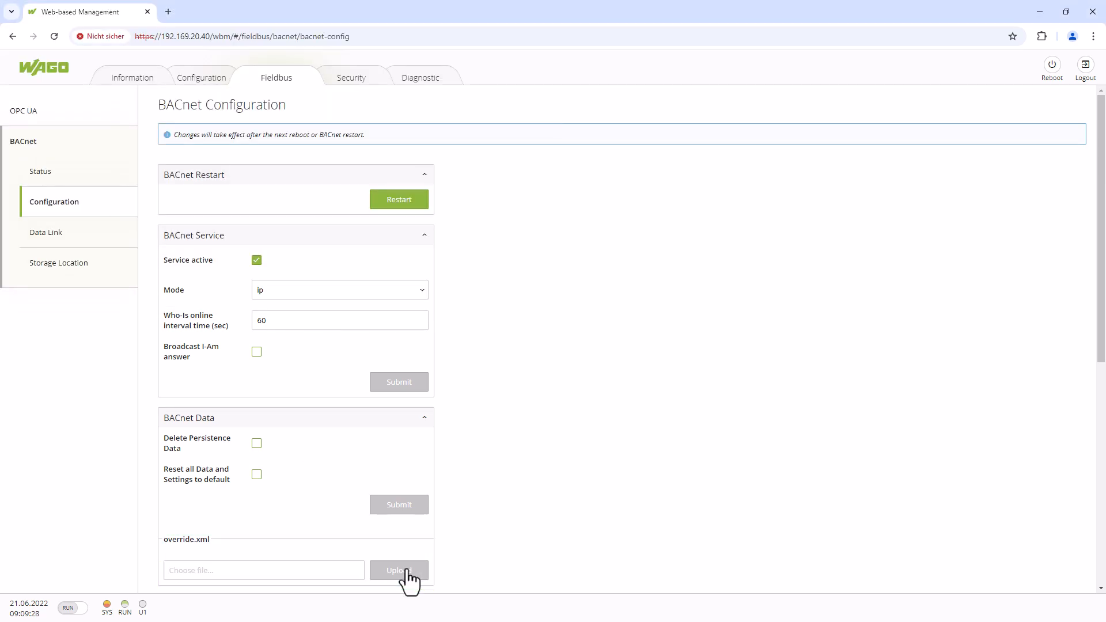
left_click(399, 200)
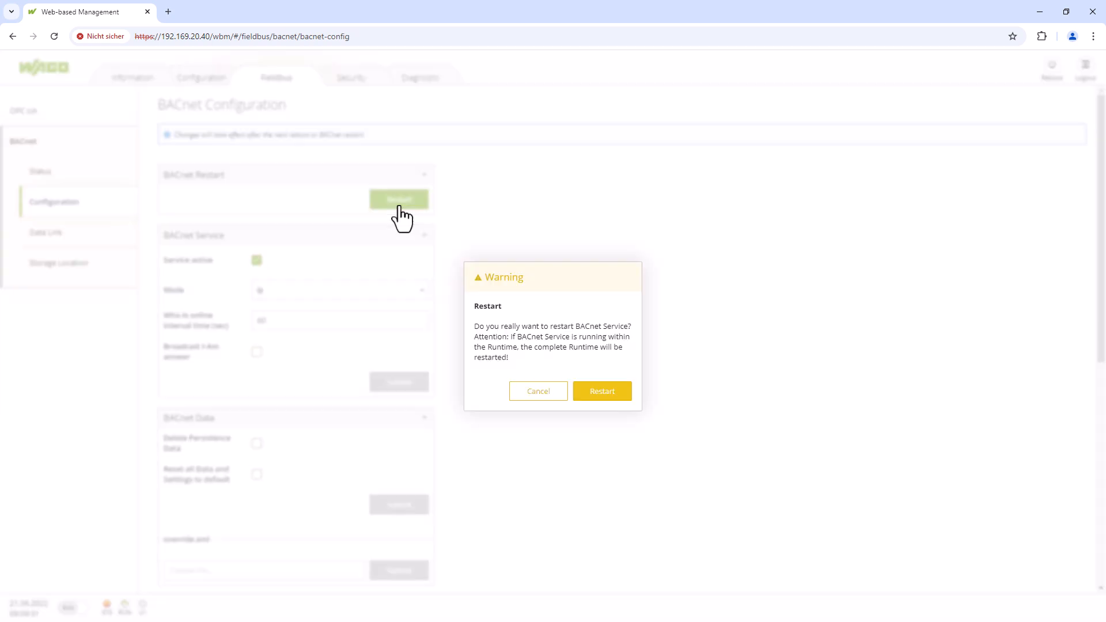
left_click(602, 391)
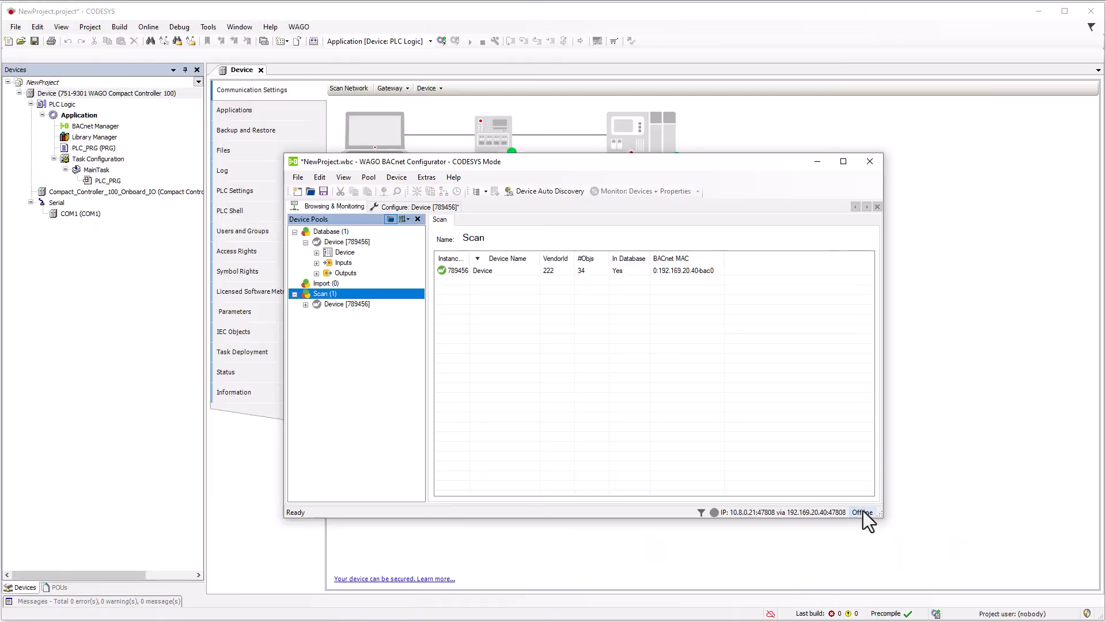
left_click(862, 513)
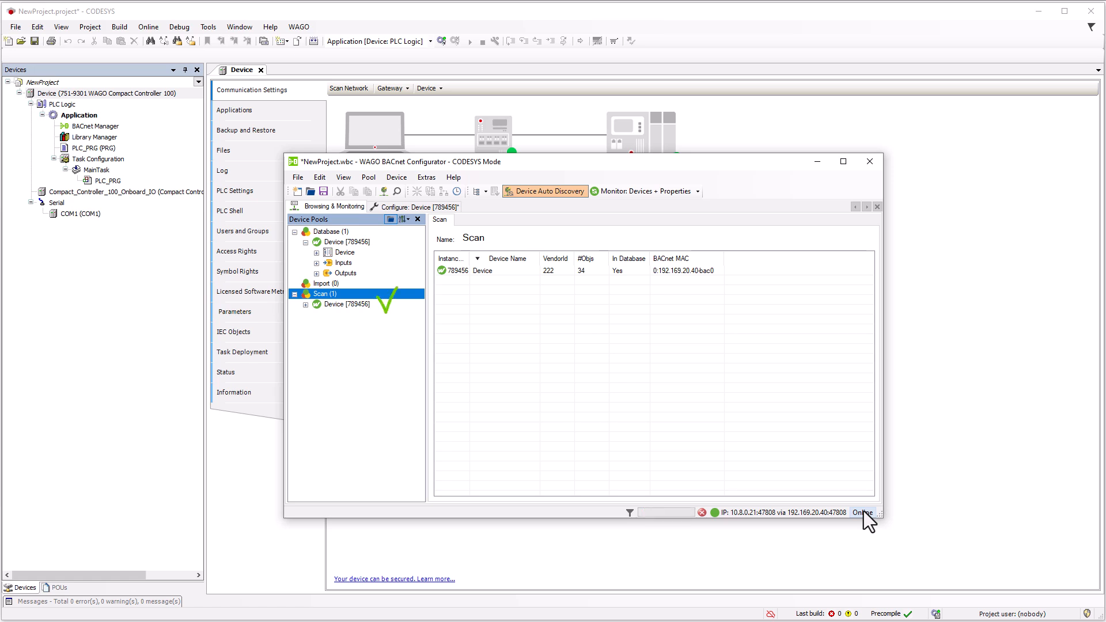